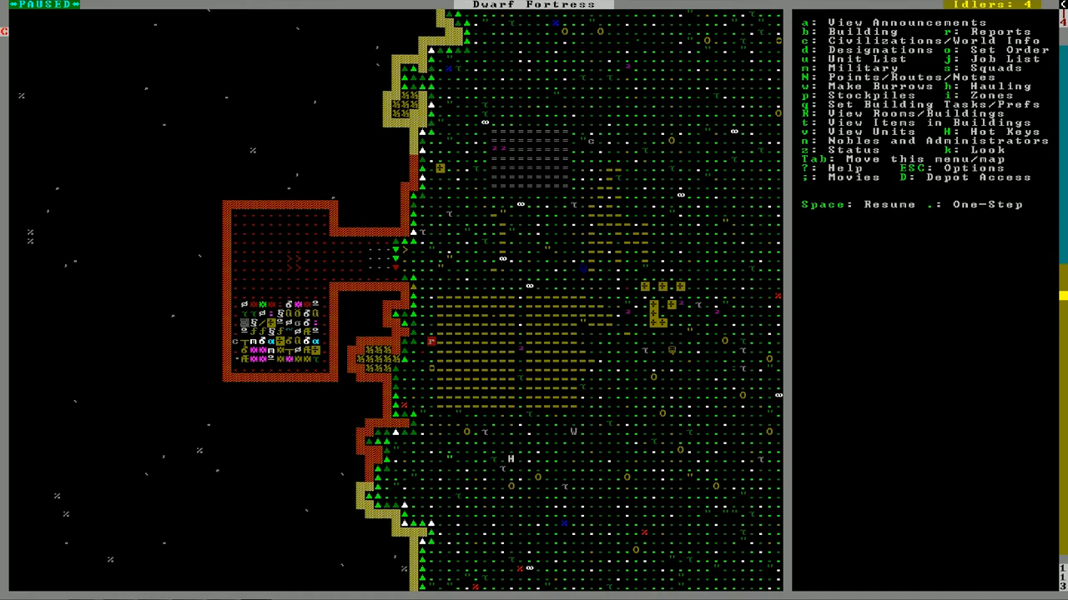
mouse_move(903, 271)
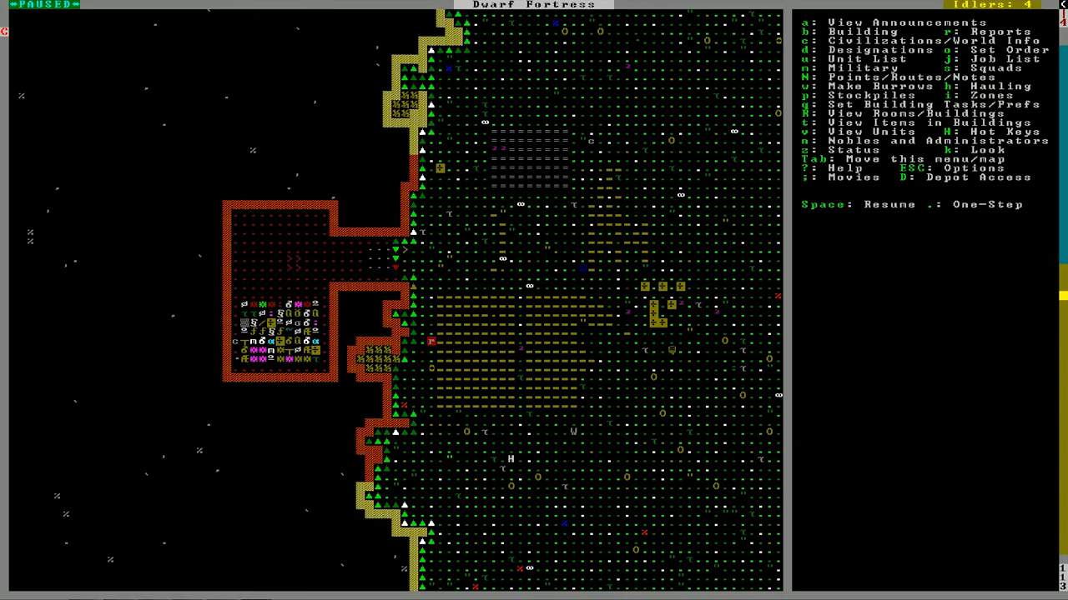
Open the FlowchartDF.png fortress flowchart and scroll from Mason's workshop down to defense.
scroll("down", 3)
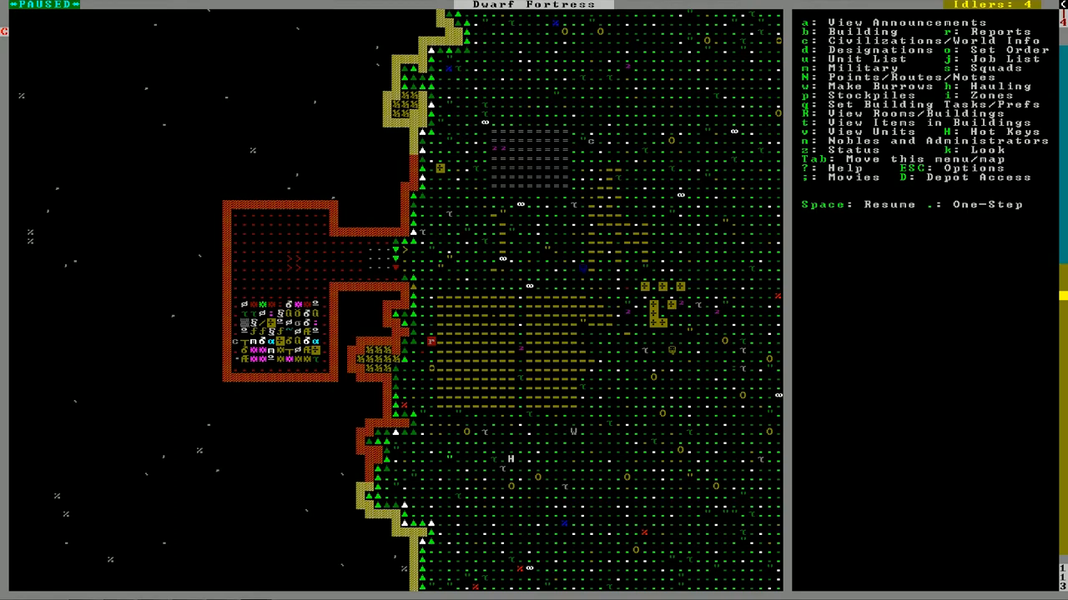
mouse_move(984, 7)
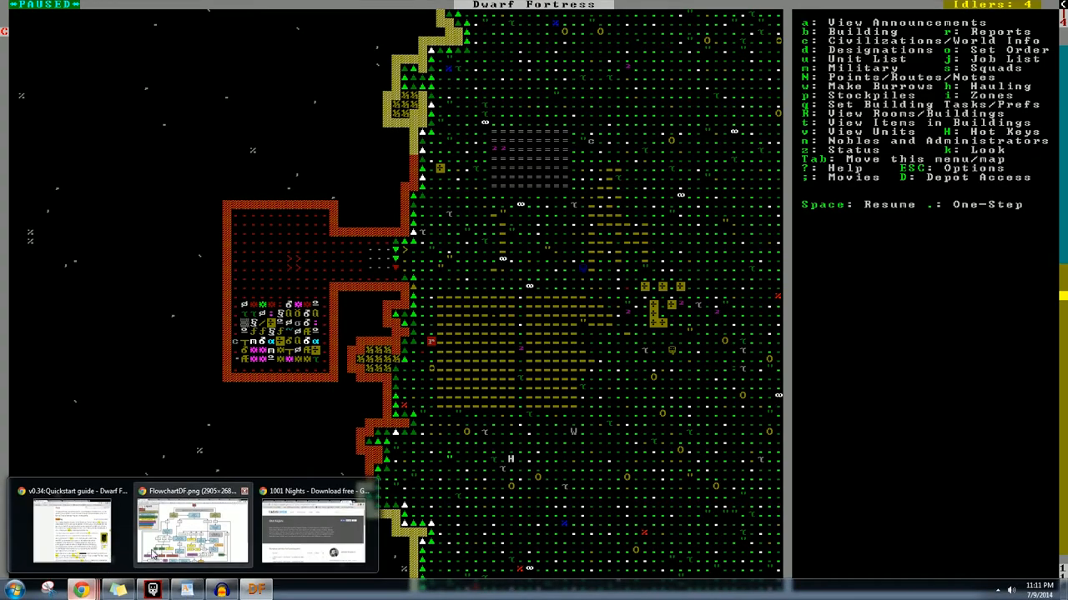
left_click(187, 534)
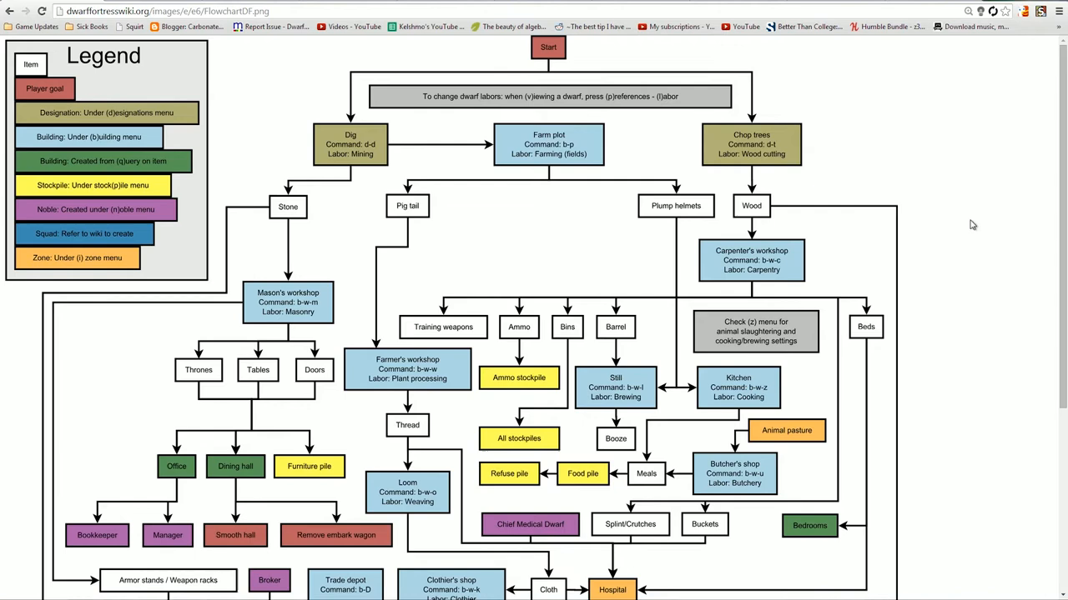
mouse_move(1062, 198)
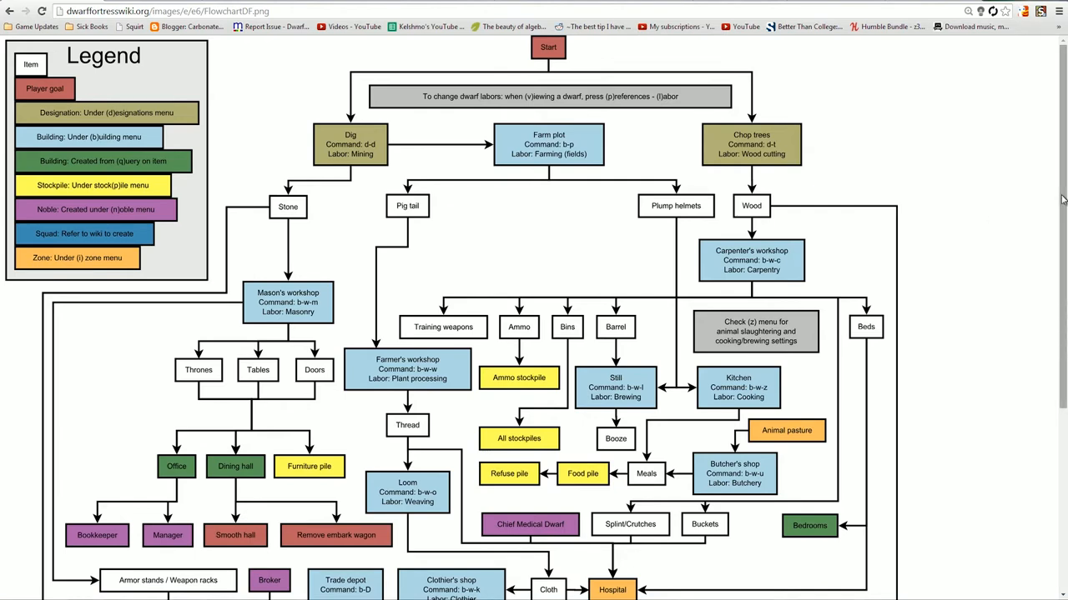
mouse_move(1031, 177)
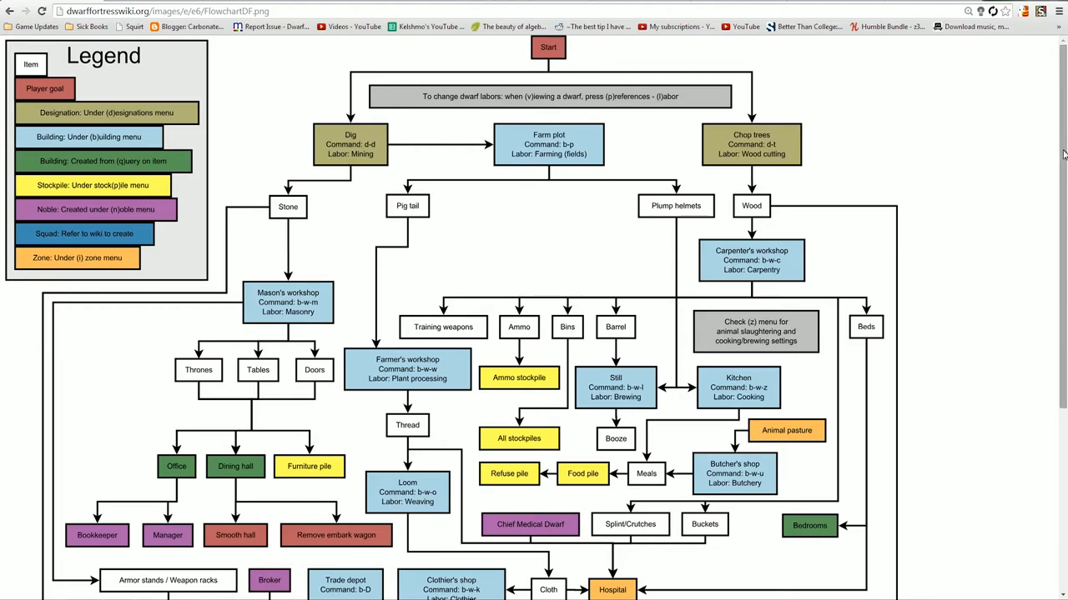
scroll("down", 3)
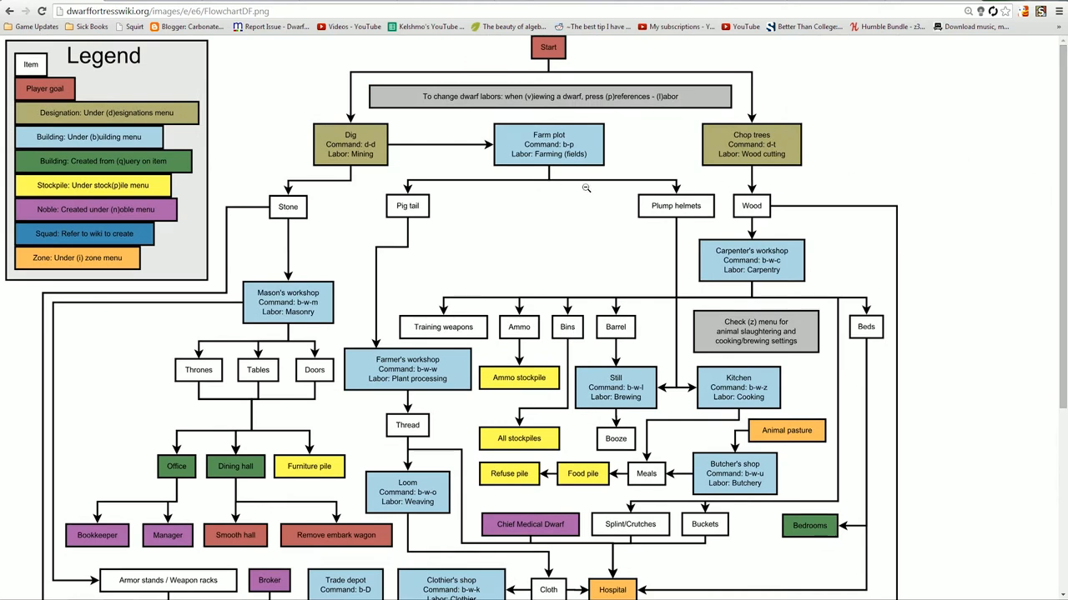
mouse_move(1061, 163)
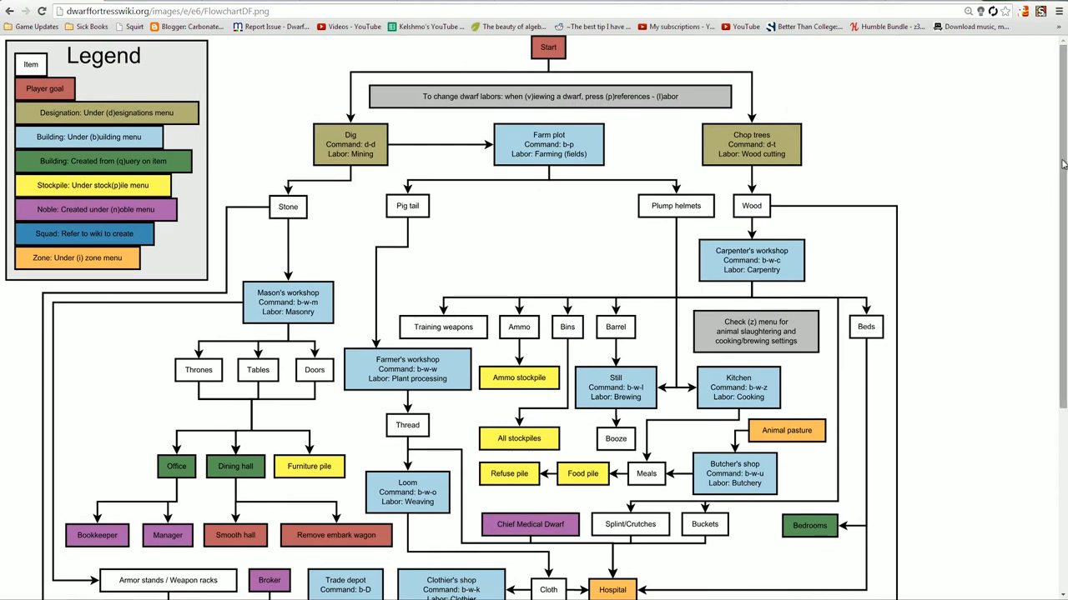
scroll("down", 3)
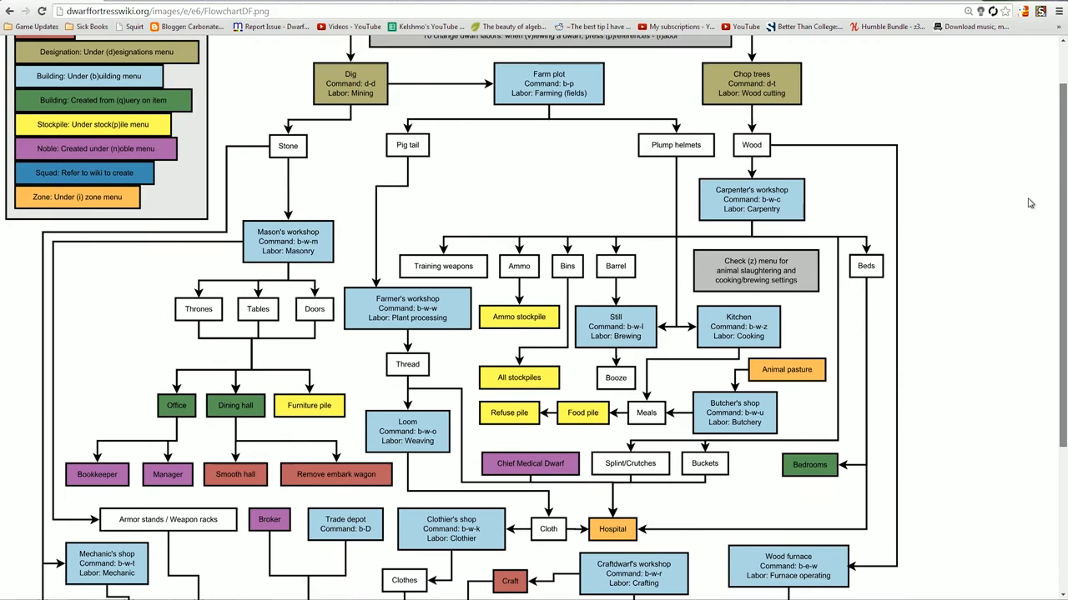
scroll("down", 3)
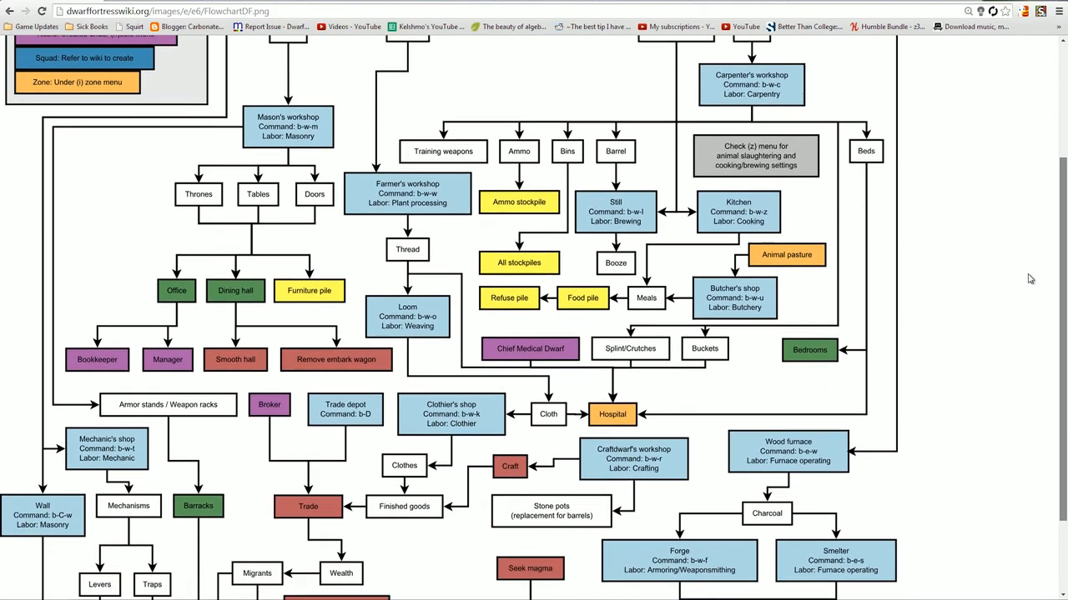
scroll("down", 3)
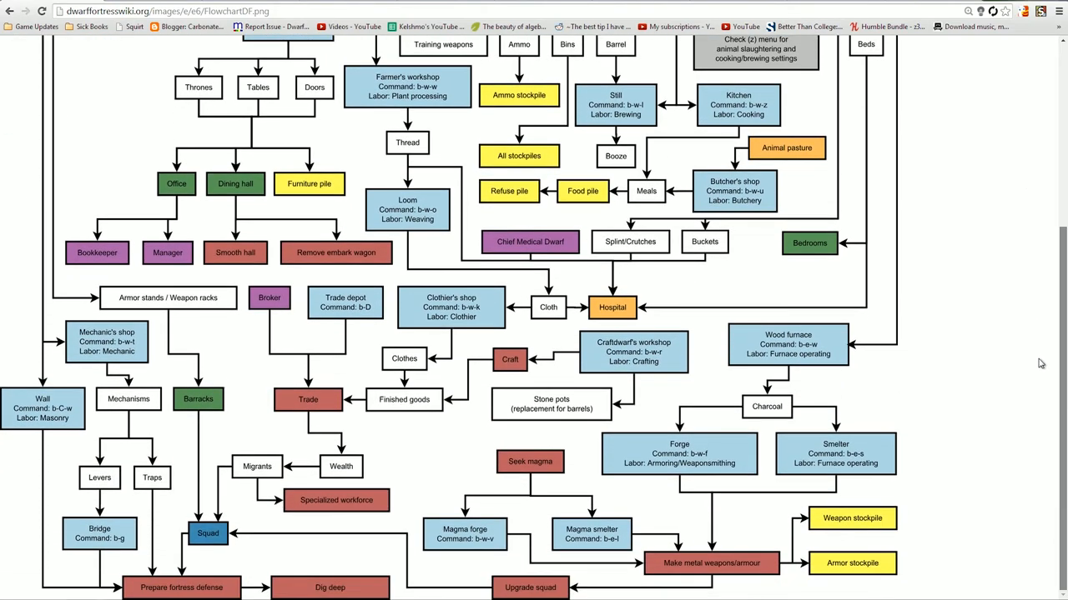
mouse_move(1059, 352)
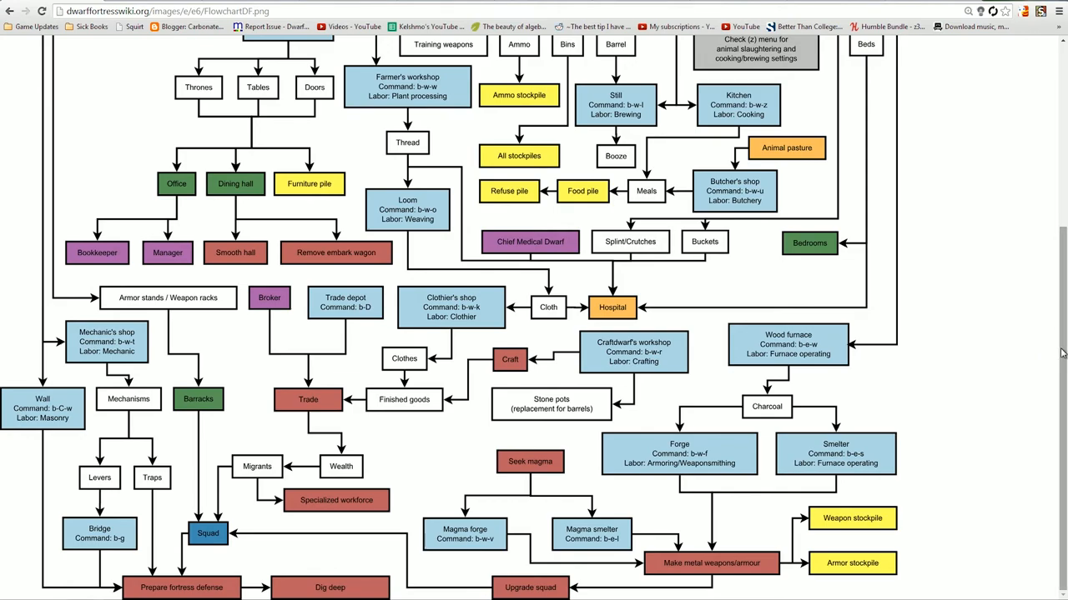
scroll("up", 3)
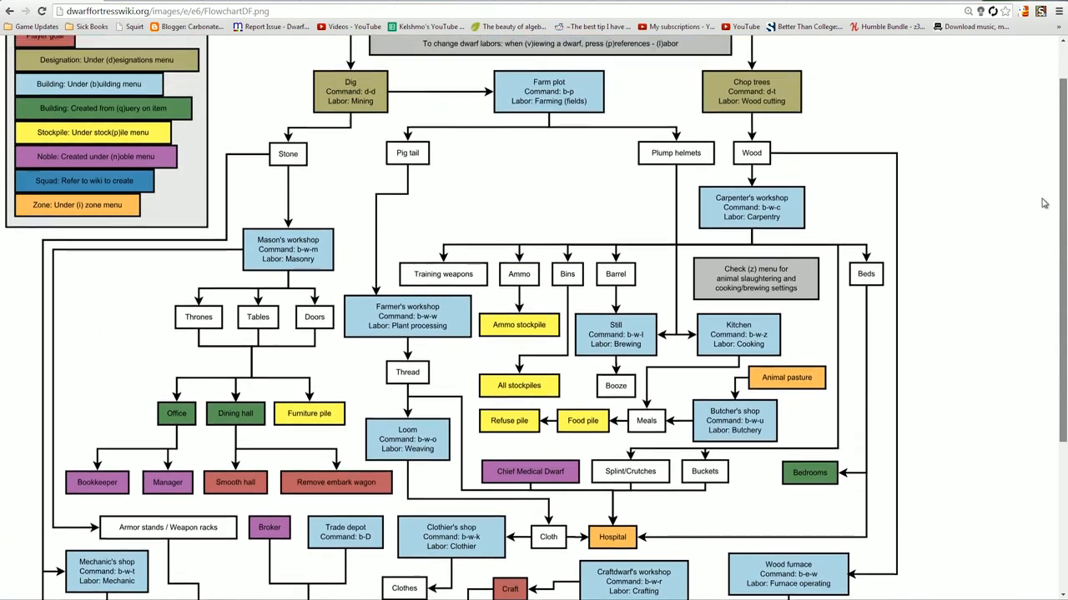
scroll("down", 3)
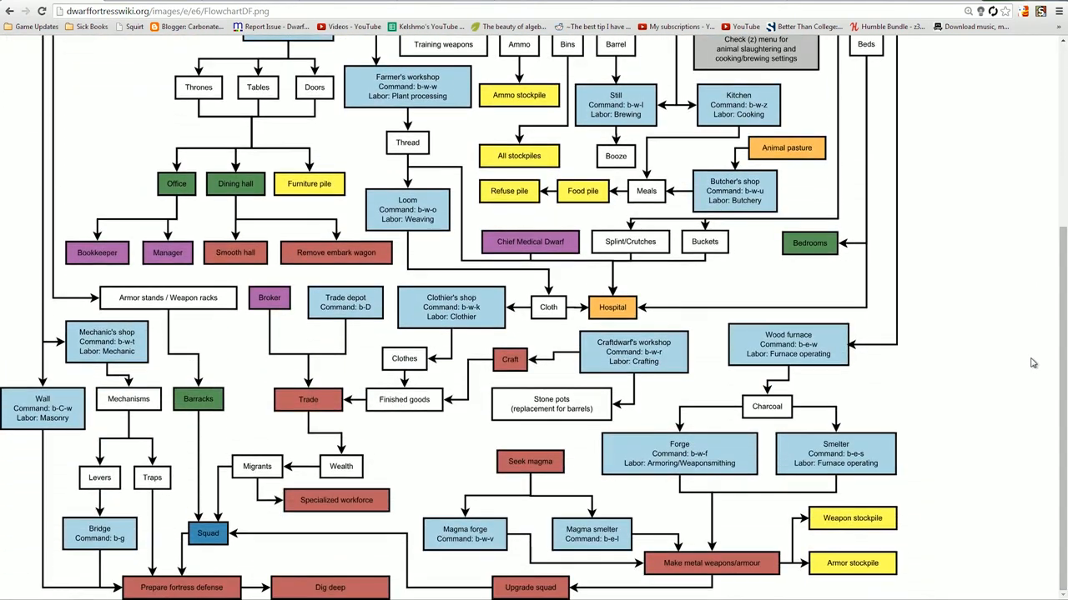
mouse_move(1015, 368)
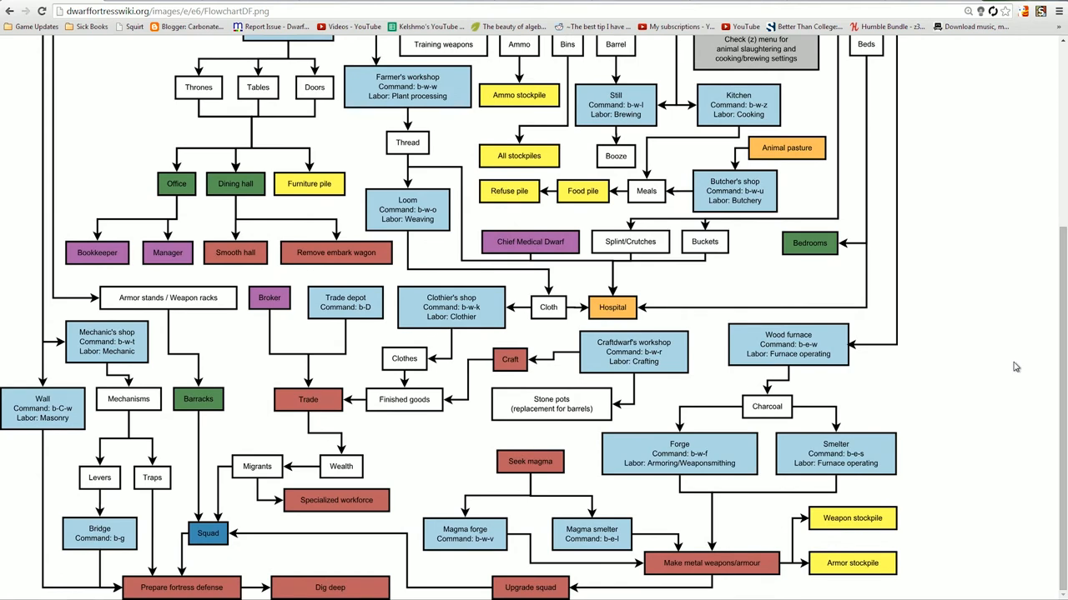
mouse_move(1043, 374)
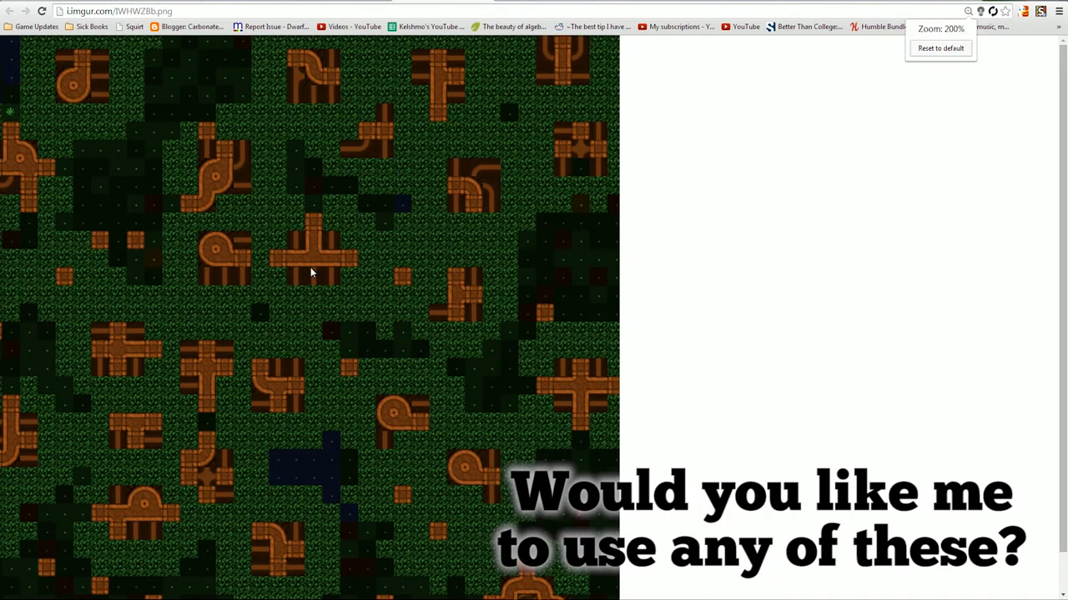
Fit the enlarged Stonesense tileset image to the Chrome window.
left_click(946, 48)
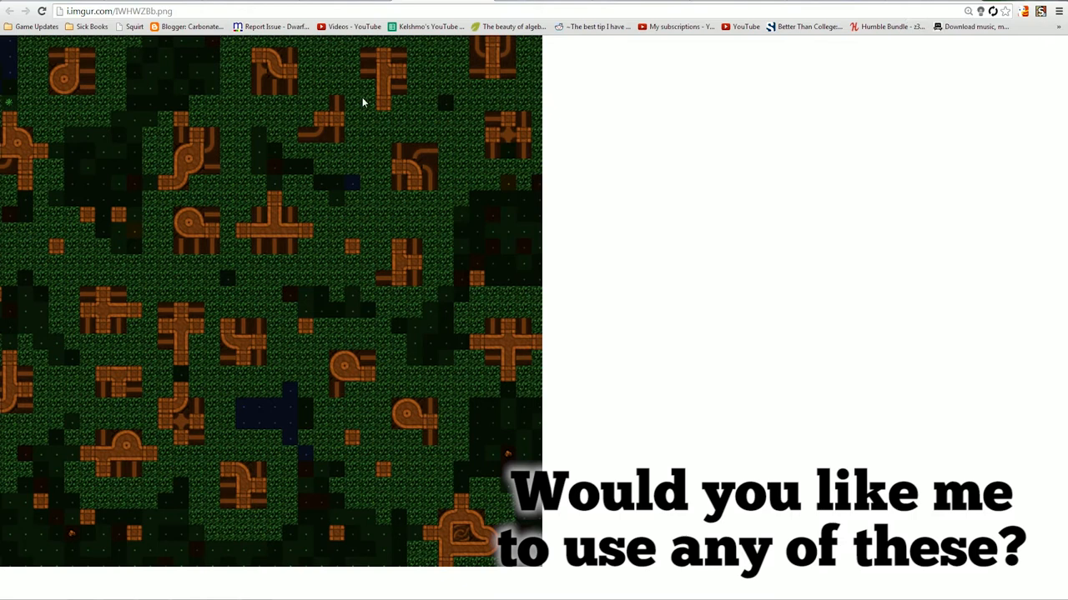
mouse_move(322, 238)
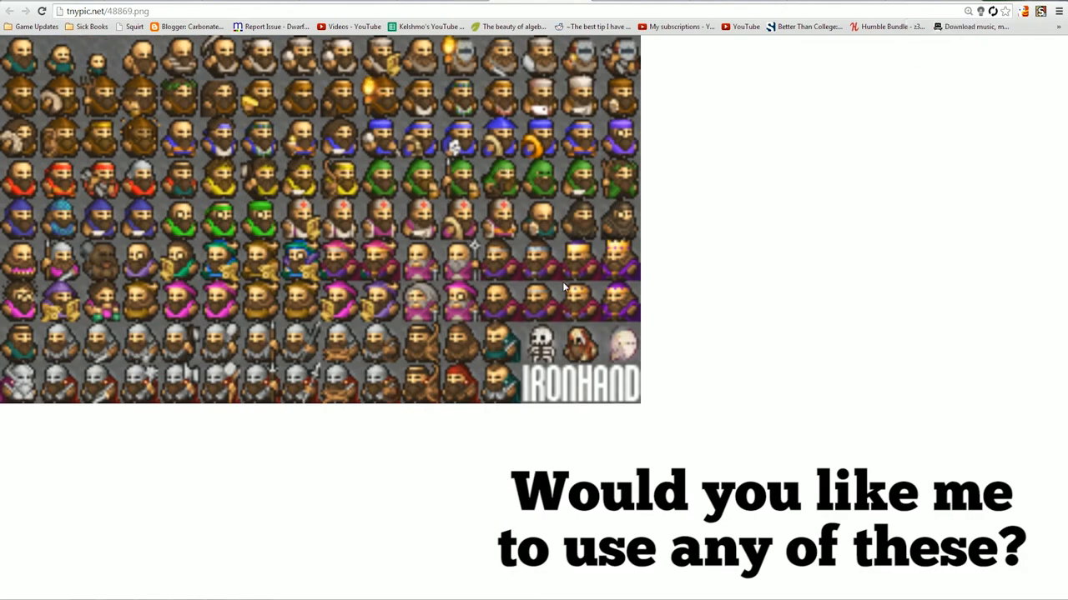
mouse_move(696, 235)
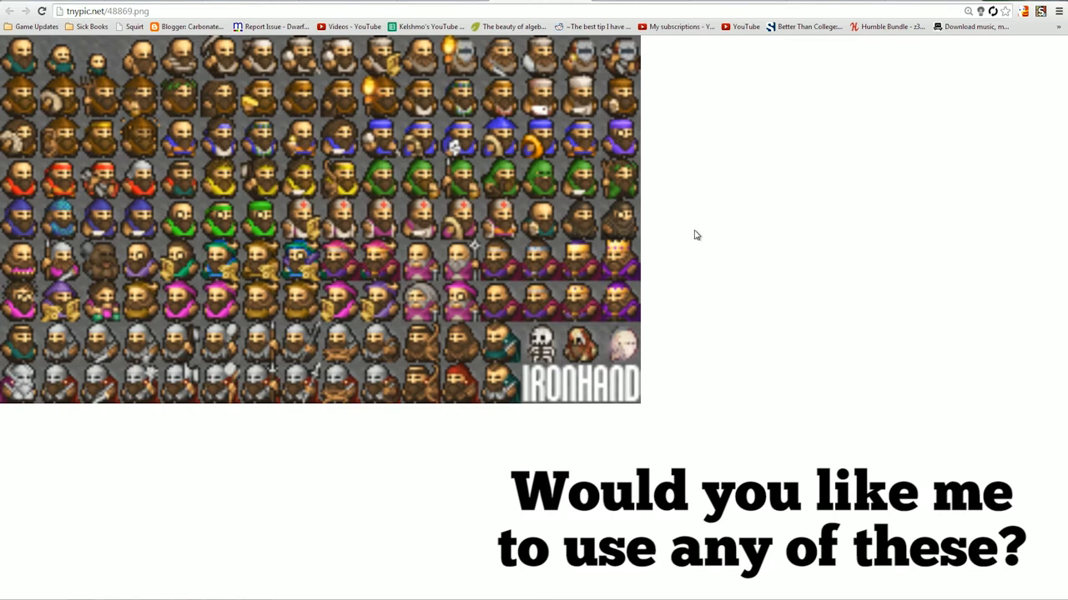
mouse_move(699, 232)
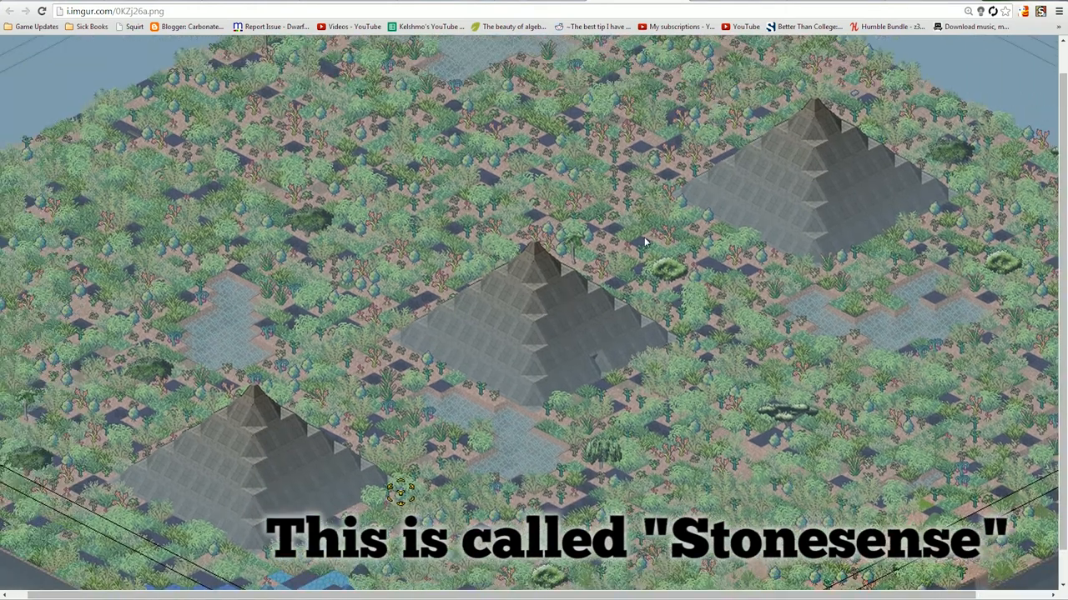
mouse_move(636, 223)
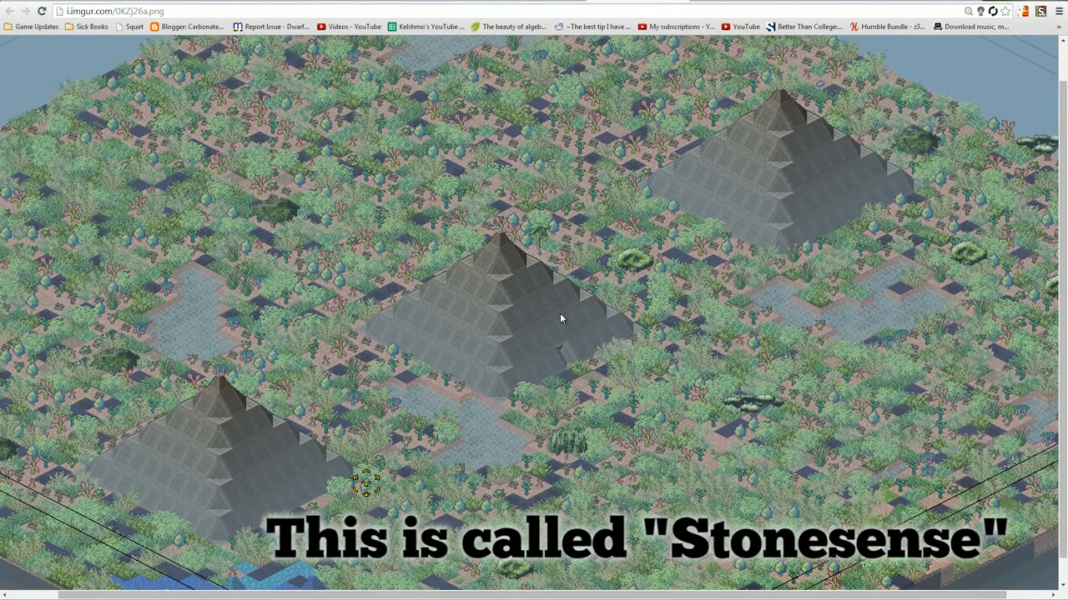
mouse_move(680, 75)
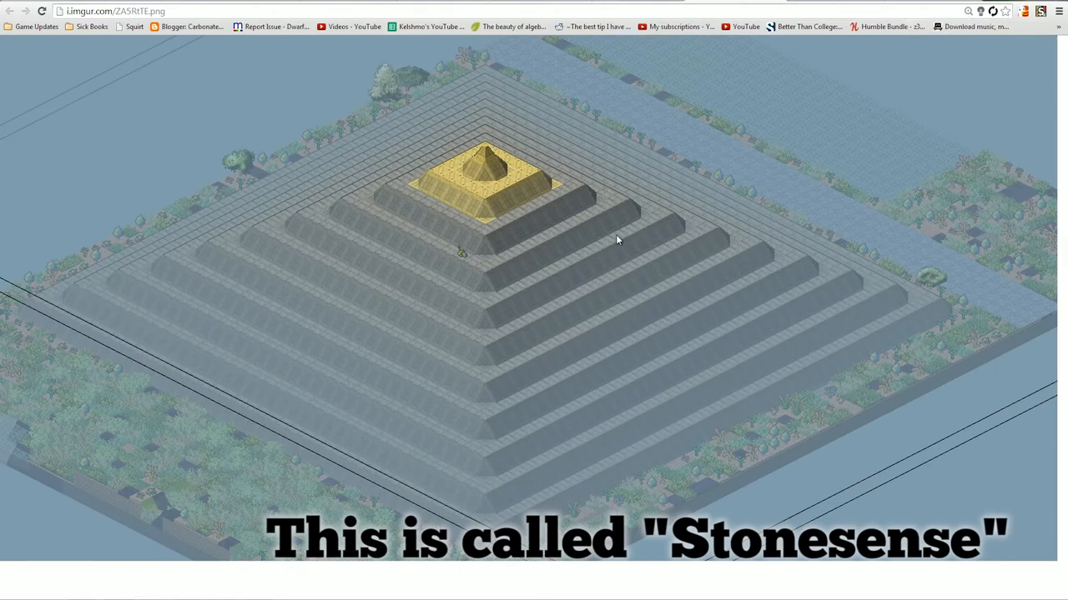
mouse_move(602, 247)
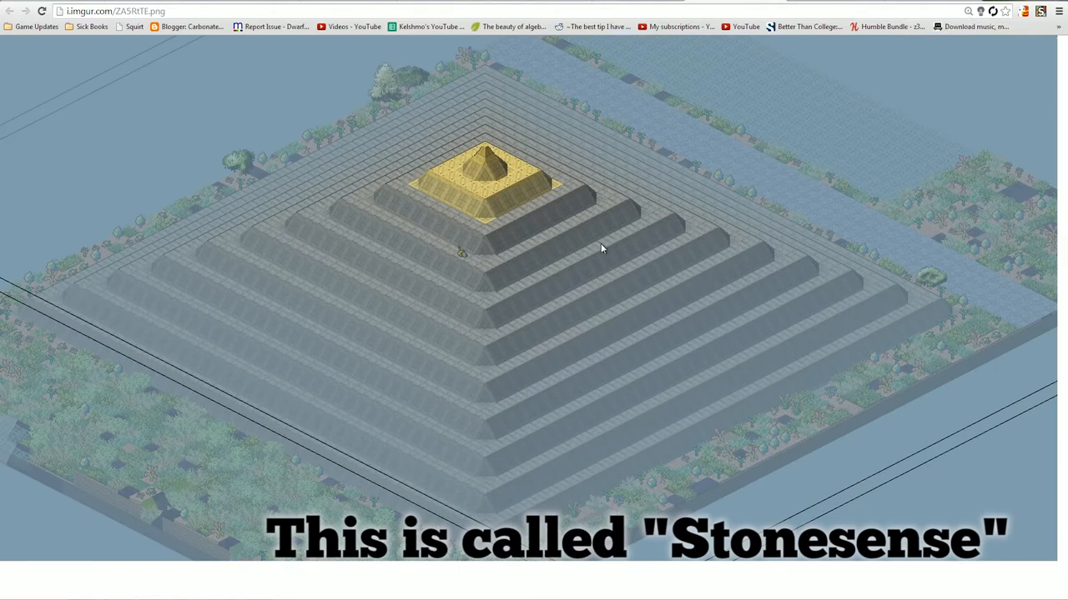
mouse_move(633, 325)
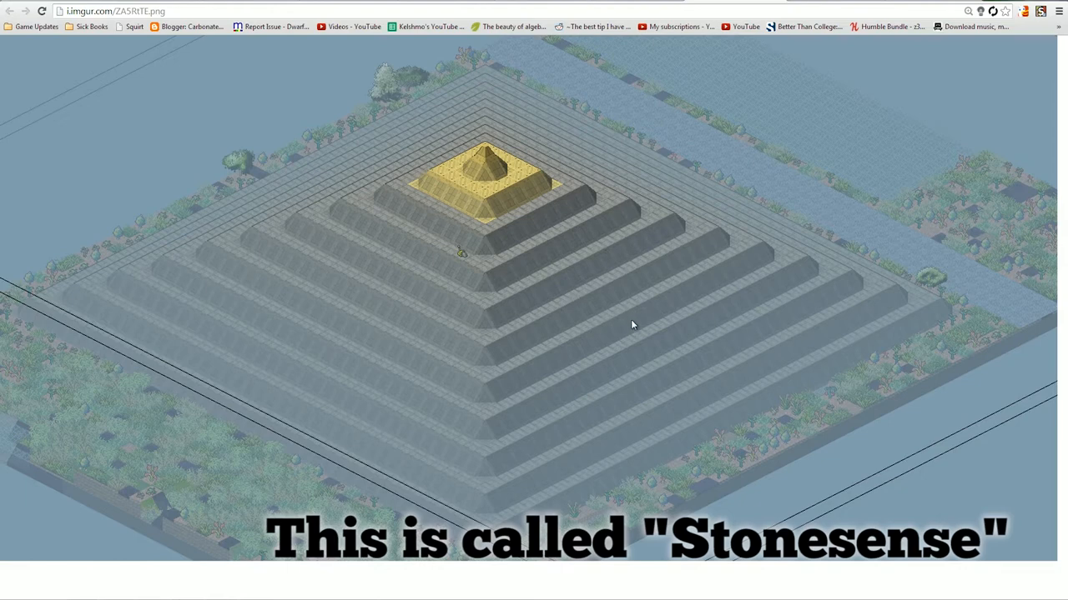
mouse_move(555, 353)
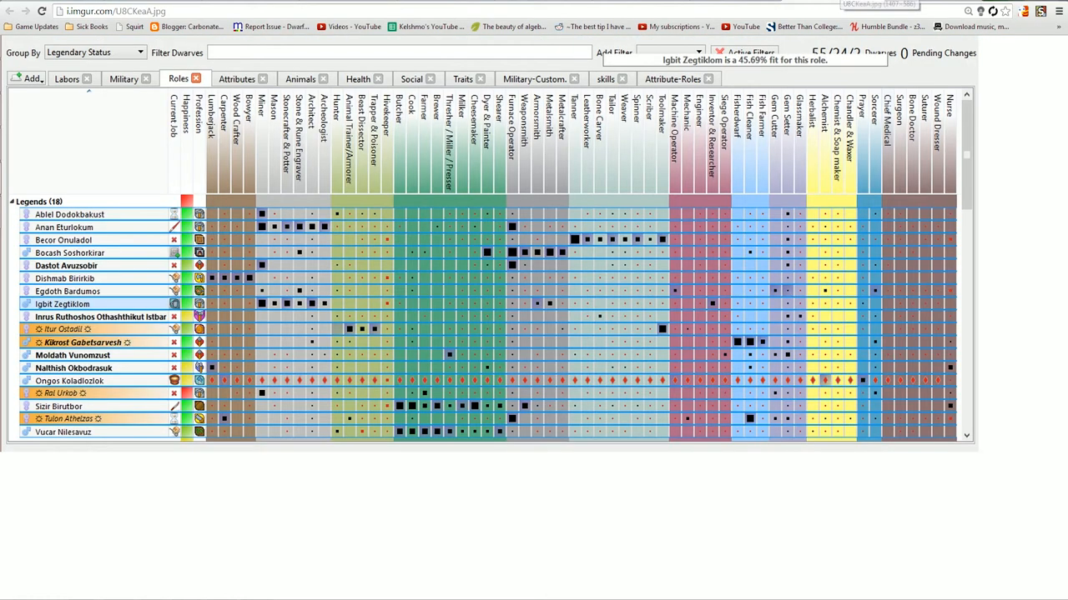
mouse_move(355, 221)
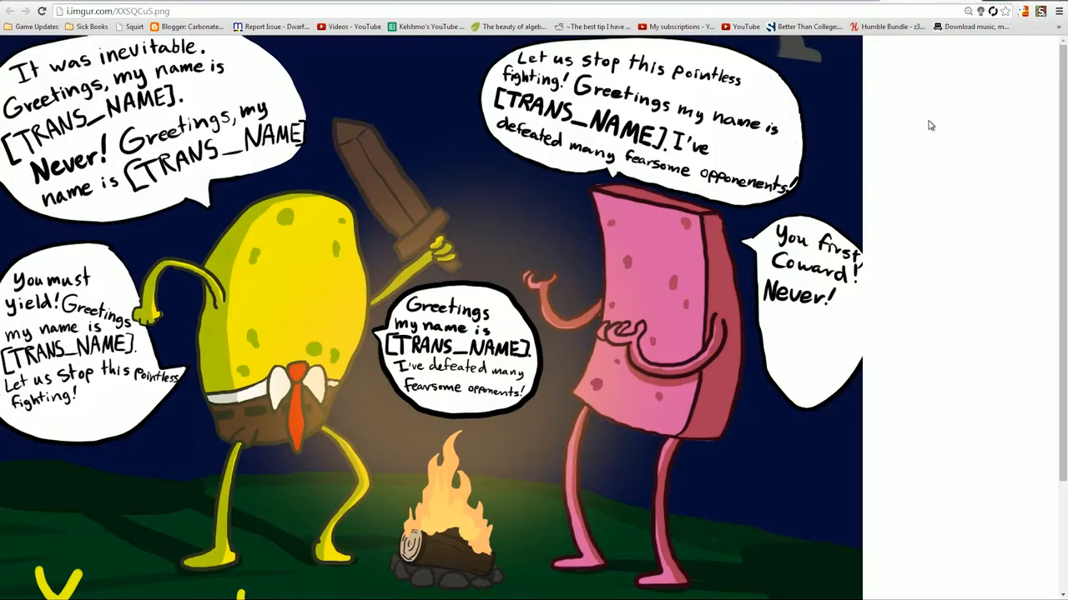
mouse_move(954, 193)
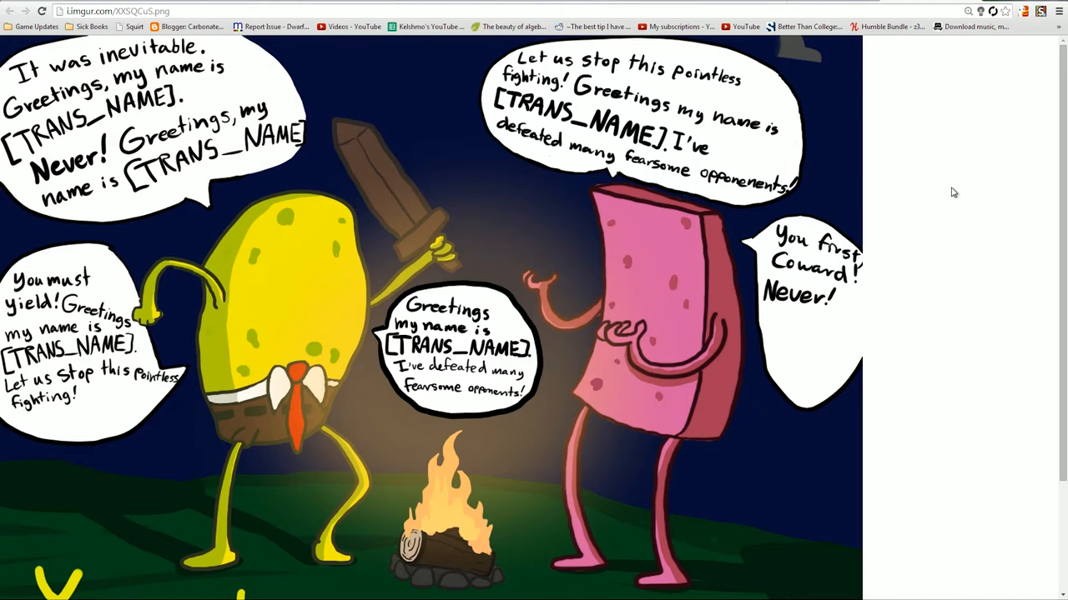
mouse_move(928, 190)
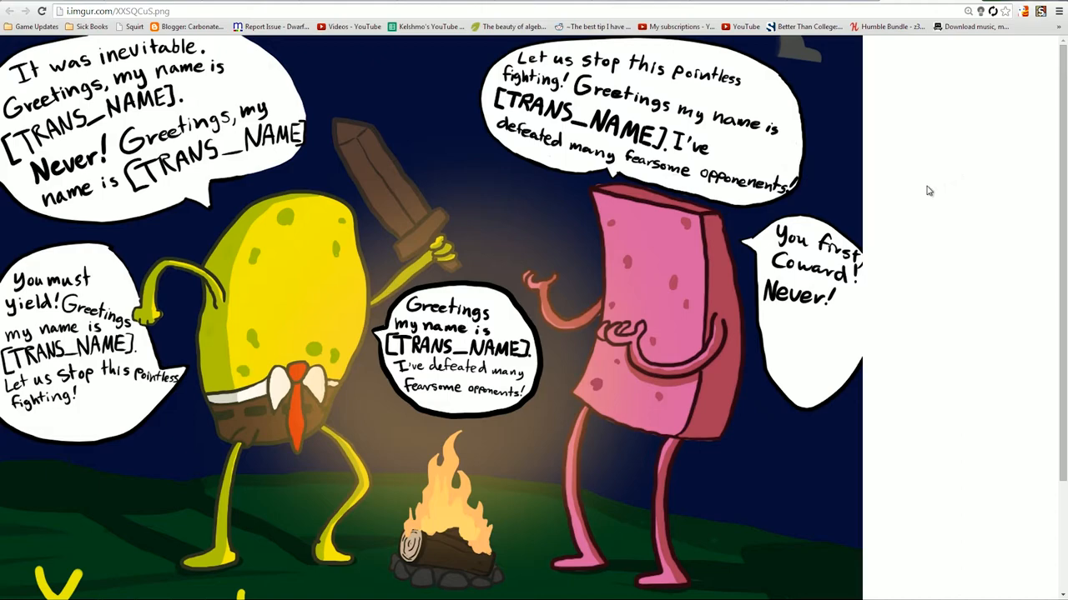
mouse_move(906, 65)
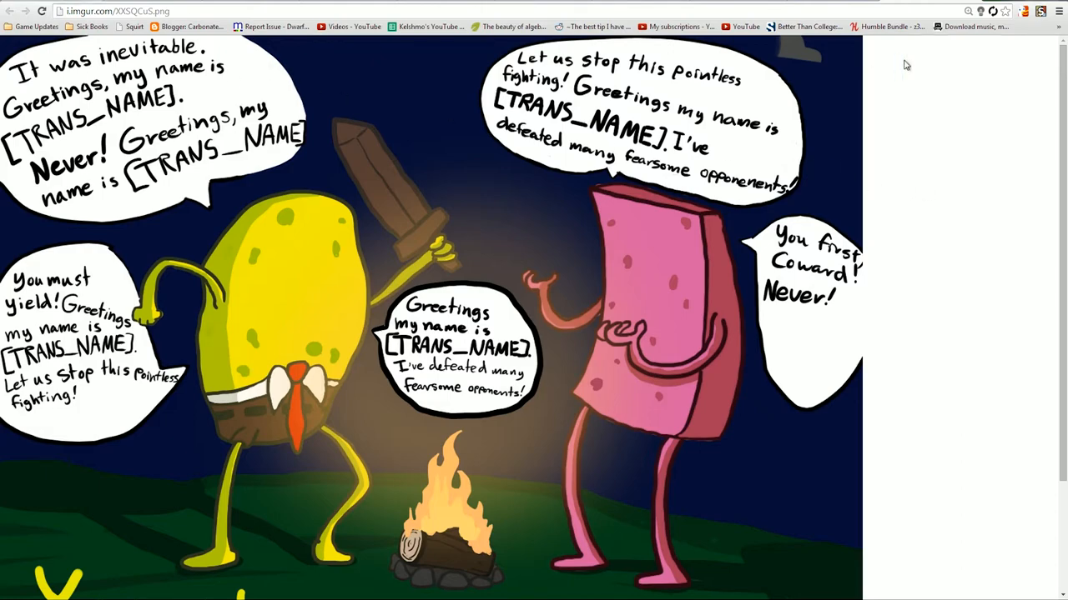
mouse_move(914, 83)
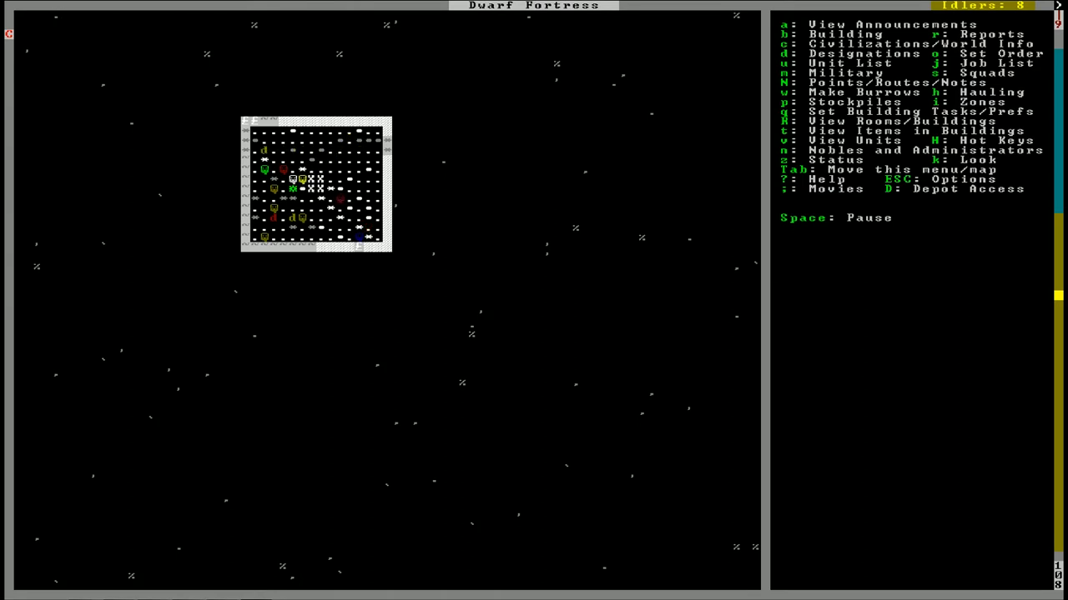
Open miner Led Kulalonol's personality and preferences profile.
key("Space")
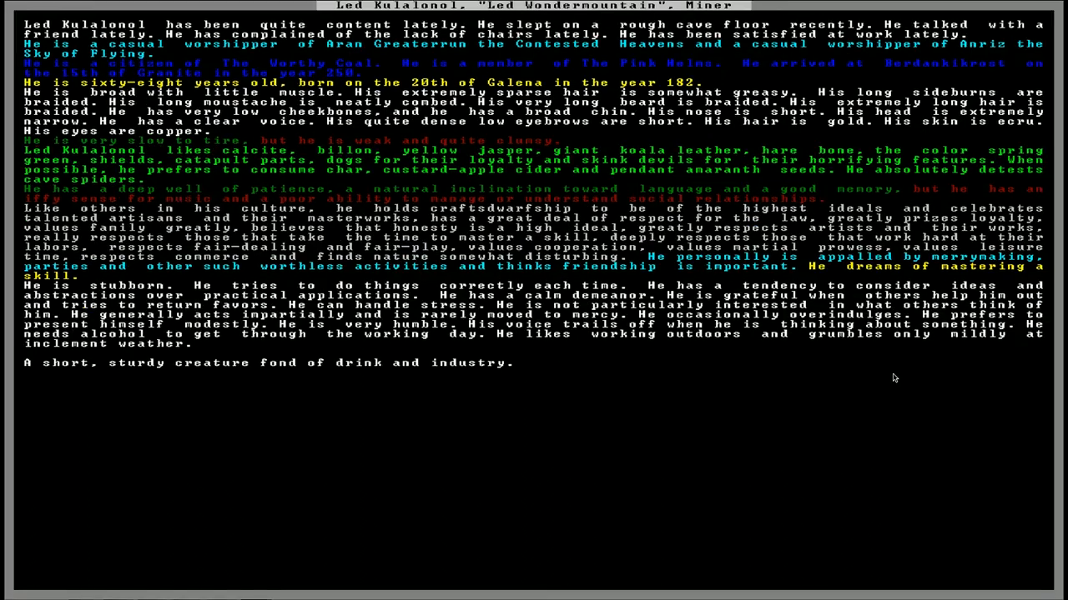
mouse_move(859, 405)
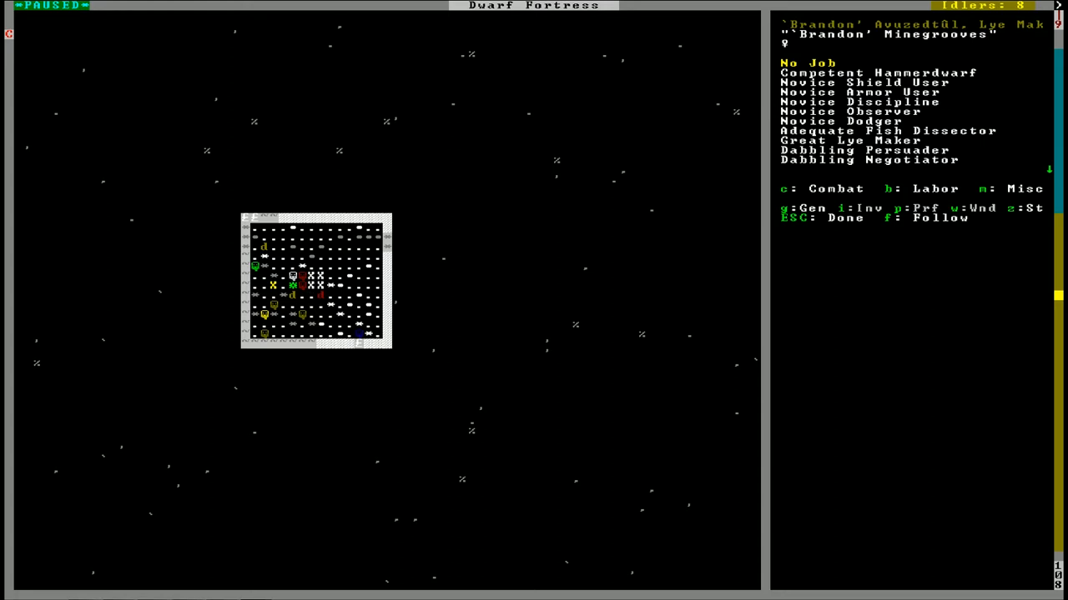
Scroll through idle dwarves' skill lists, ending on Cobble PeasantPants's novice mason skills.
scroll("down", 3)
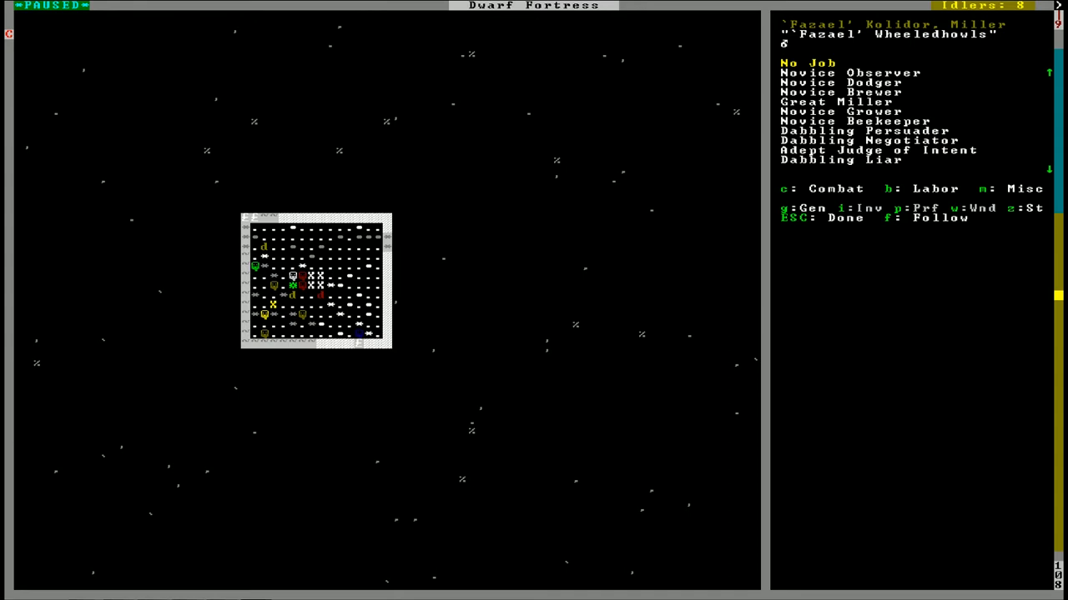
scroll("down", 3)
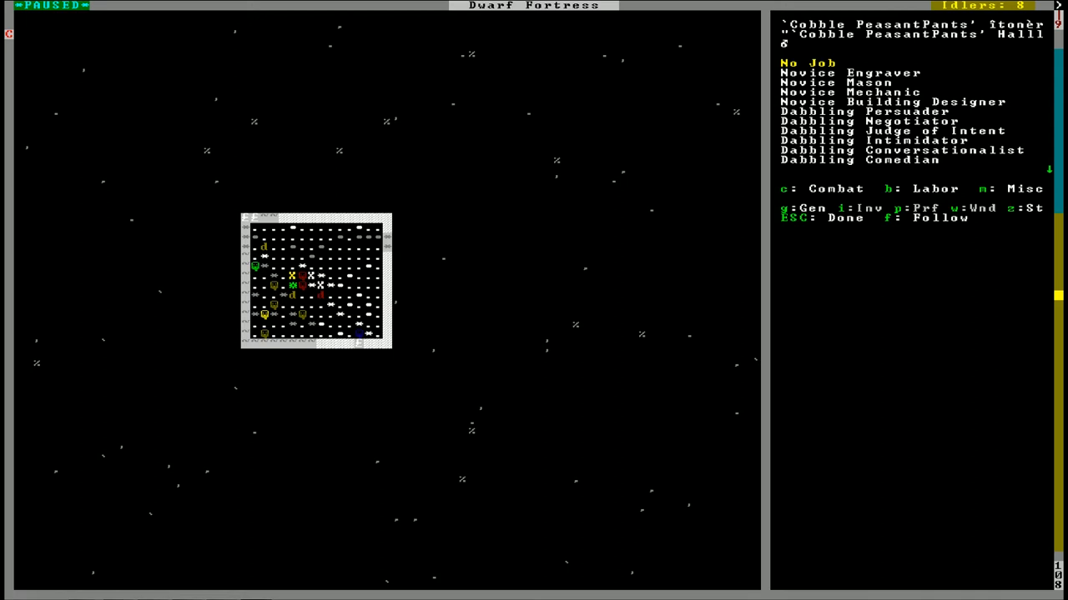
Scroll the remaining skill lists to find the novice mason.
scroll("down", 3)
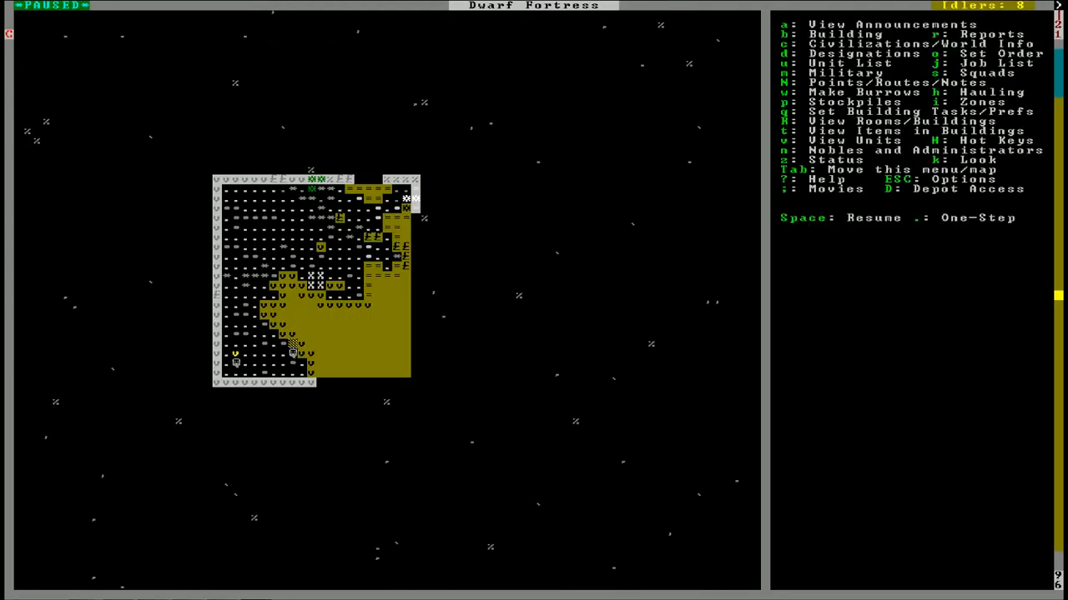
View the river surface, then go back down to the mined level.
key("SPACE")
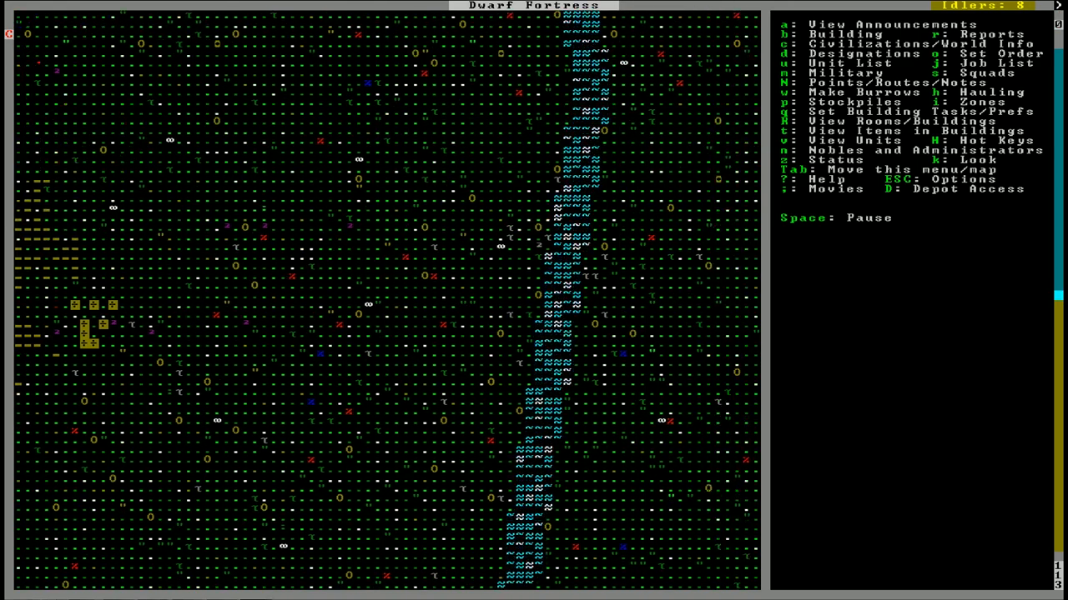
key("i")
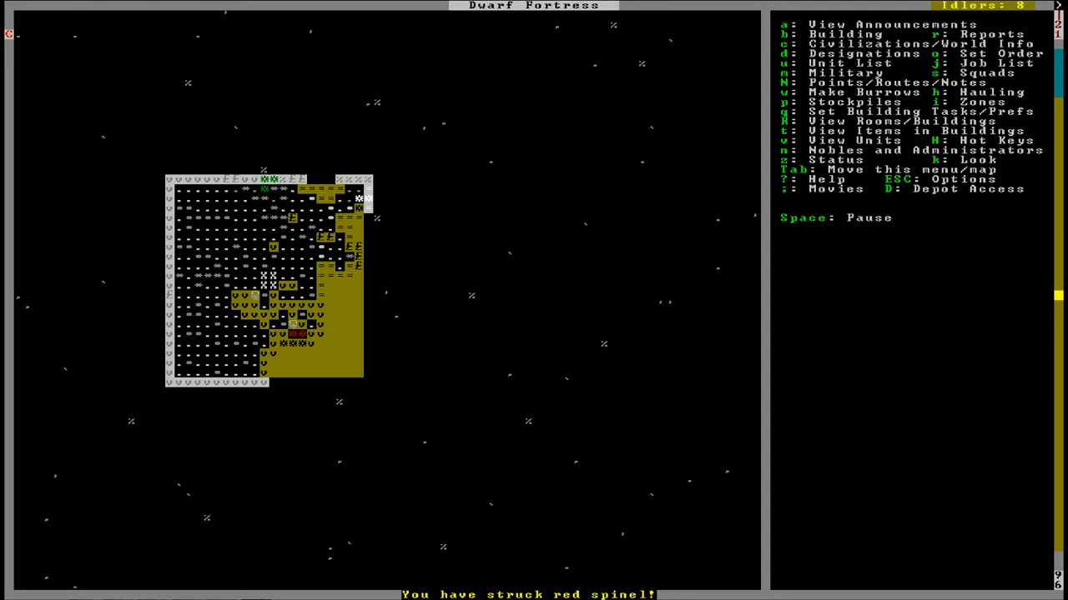
Place a Mason's Workshop in the upper-left of the walled dug-out room.
key("Space")
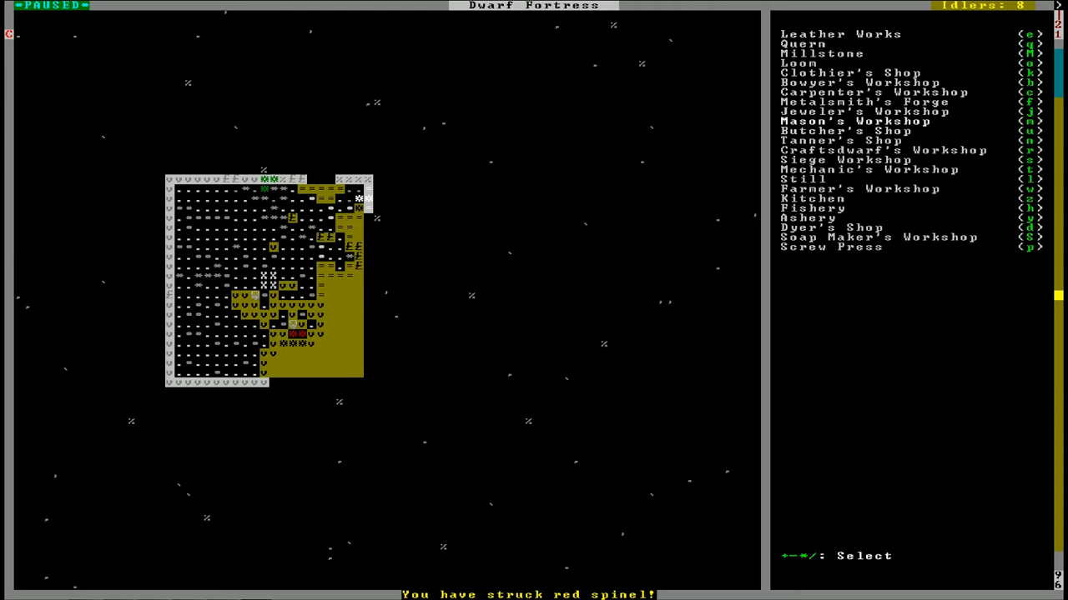
left_click(849, 121)
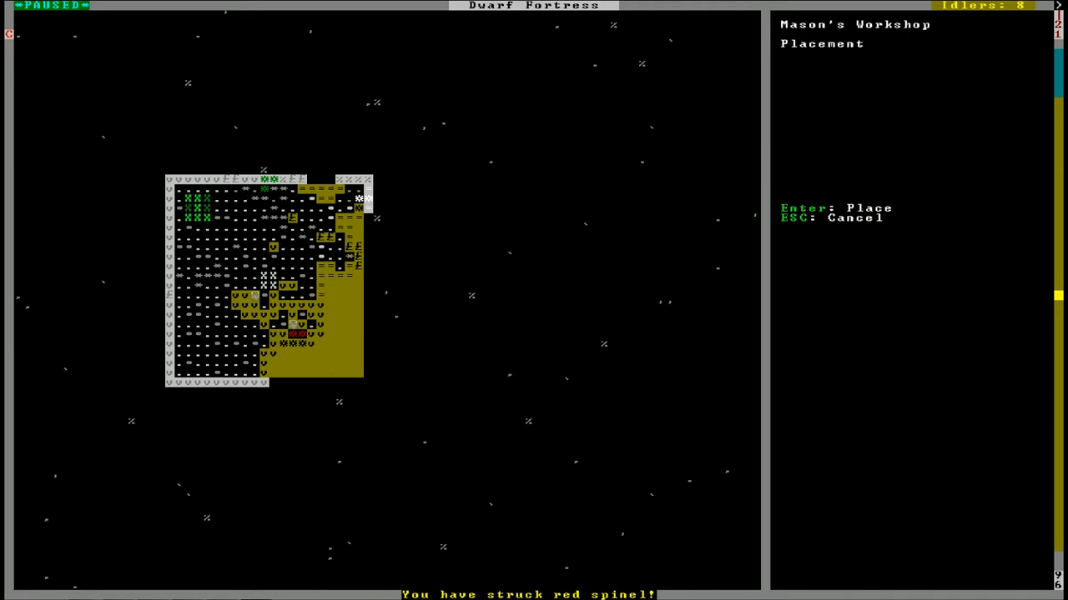
key("Enter")
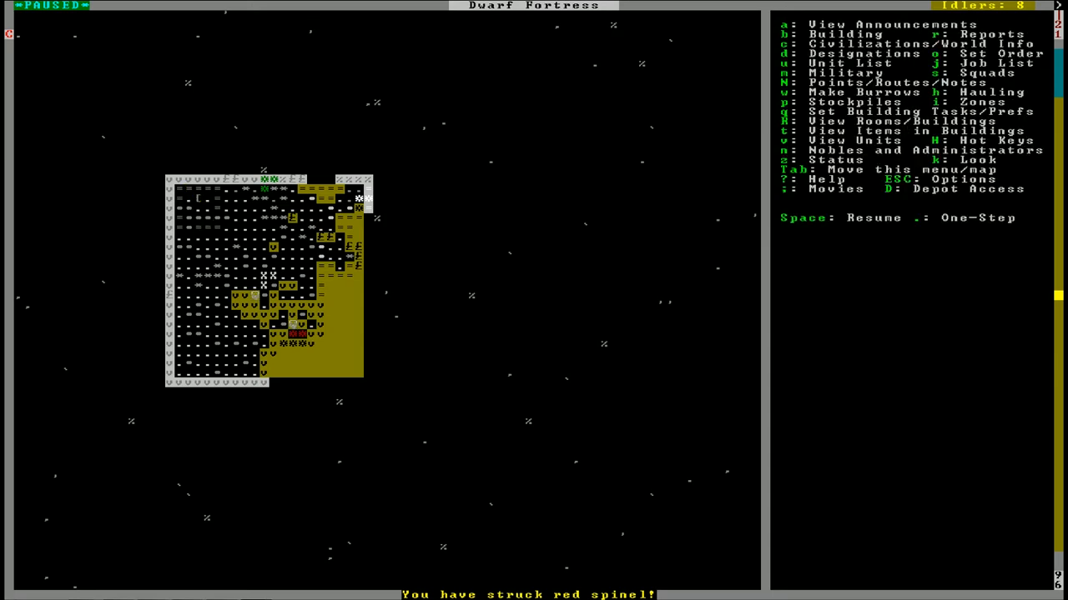
Create a fourth activity zone near the top-left that includes a garbage dump.
key("space")
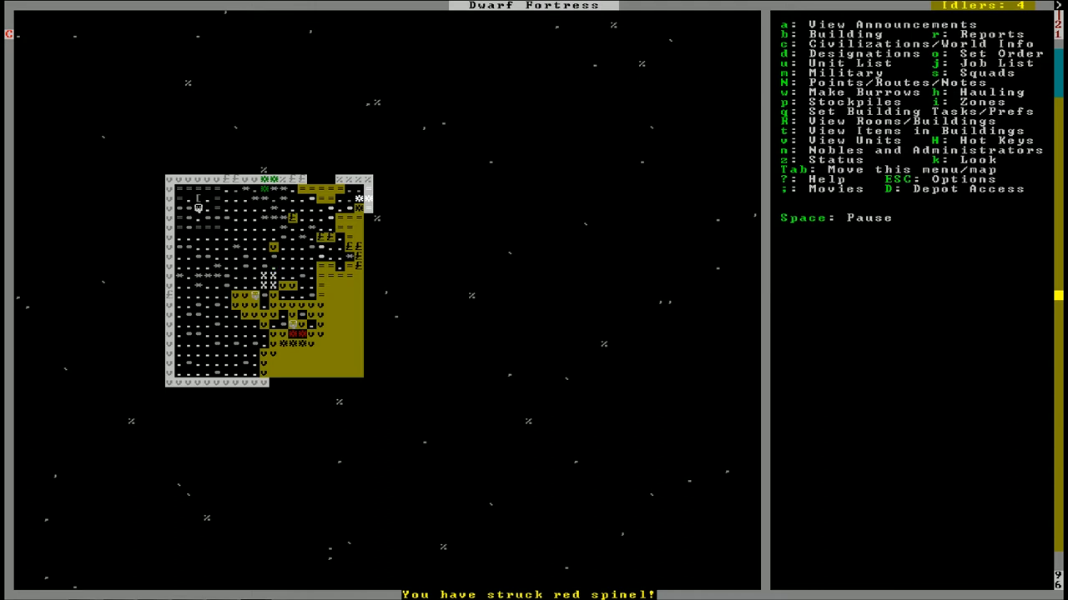
key("Space")
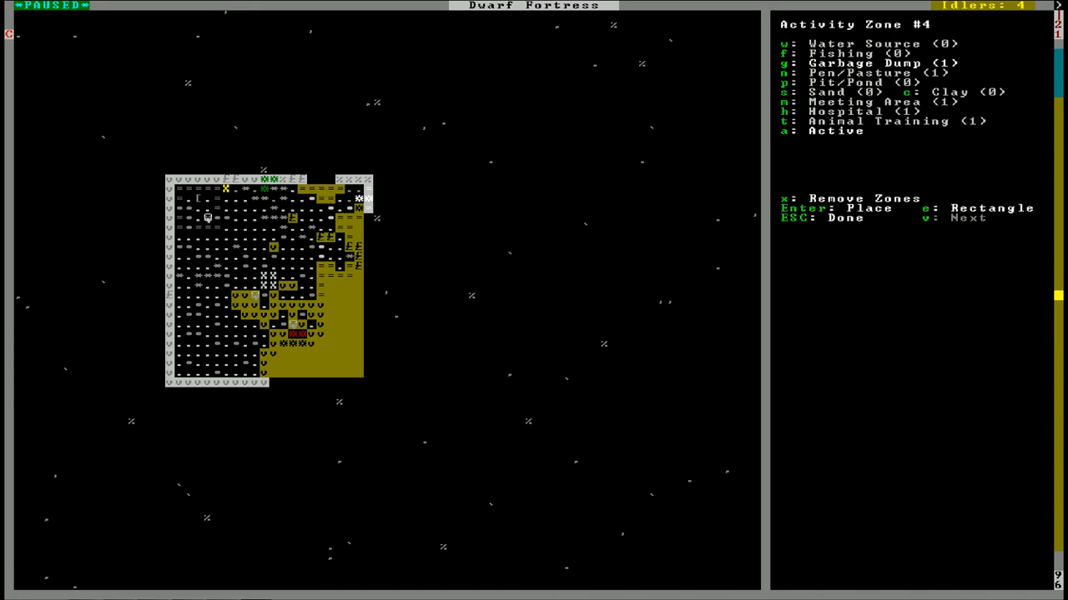
key("Escape")
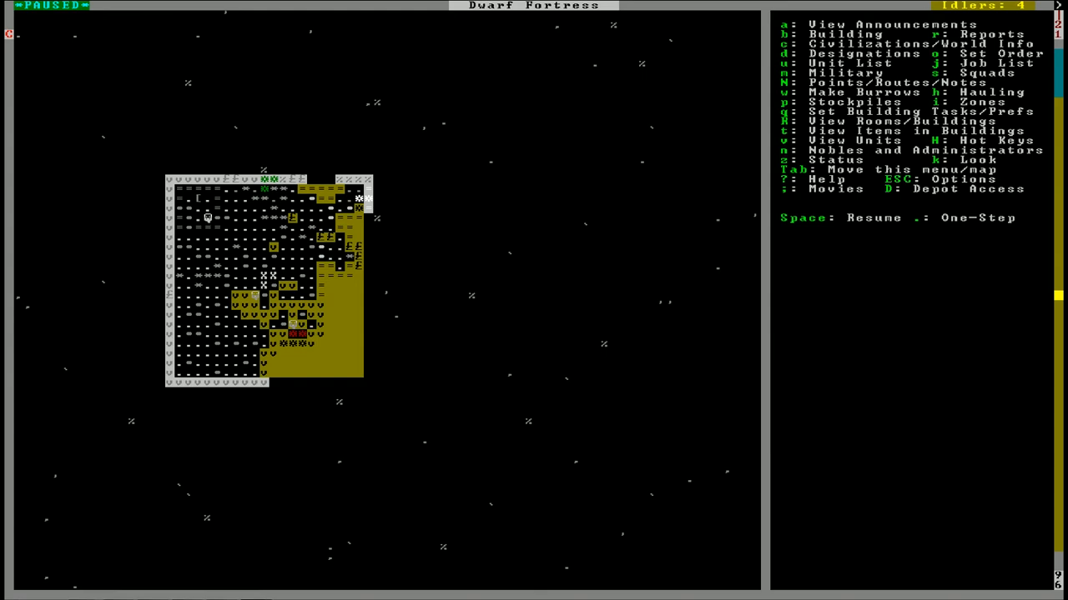
Inspect the suspended half-built Mason's Workshop, then move up to the surface level.
key("Space")
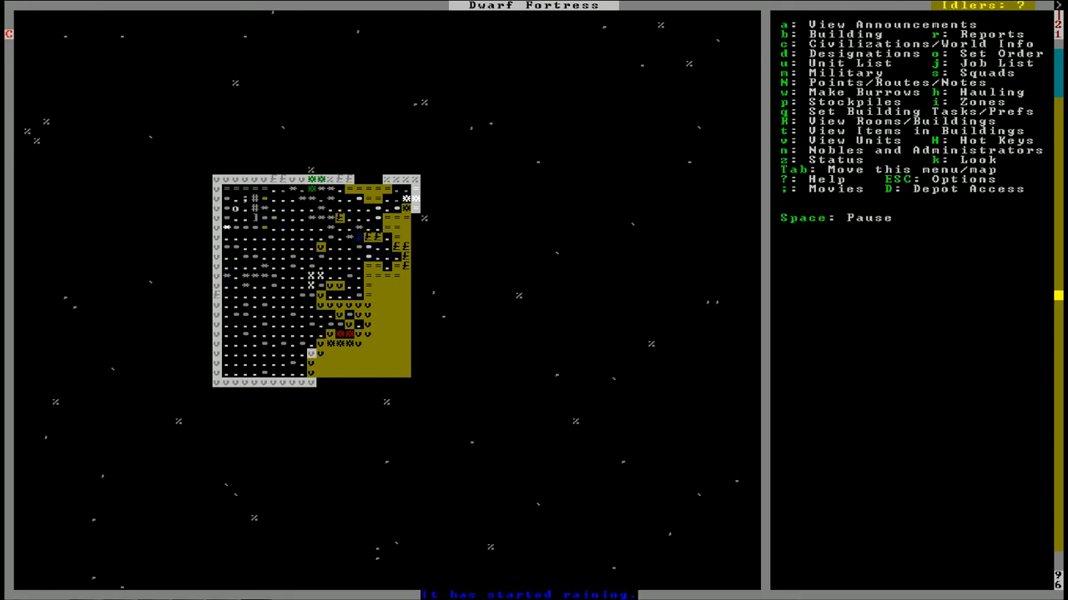
key("Space")
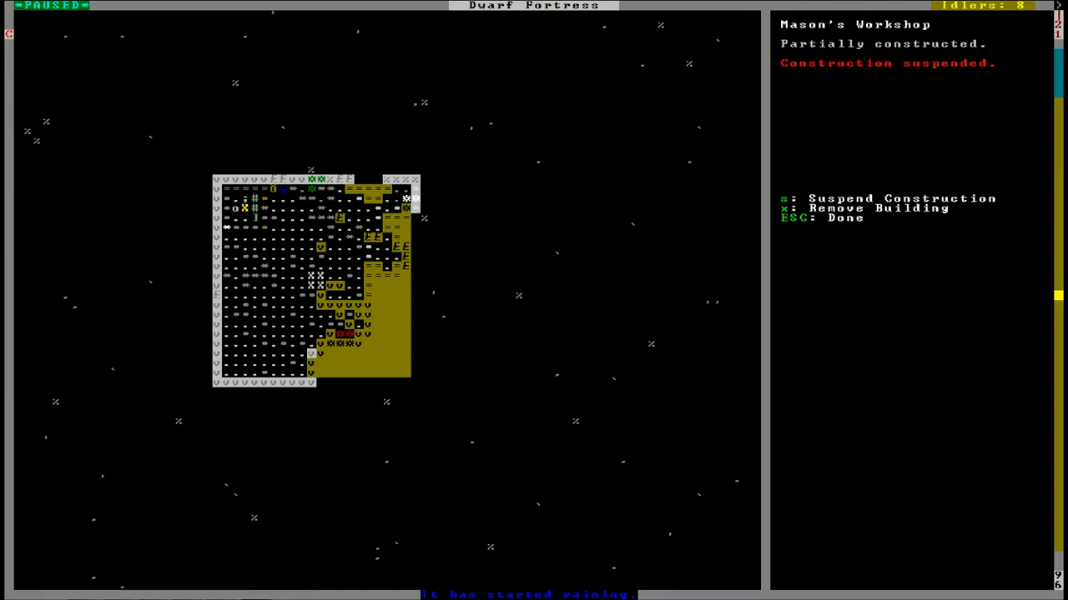
key("Escape")
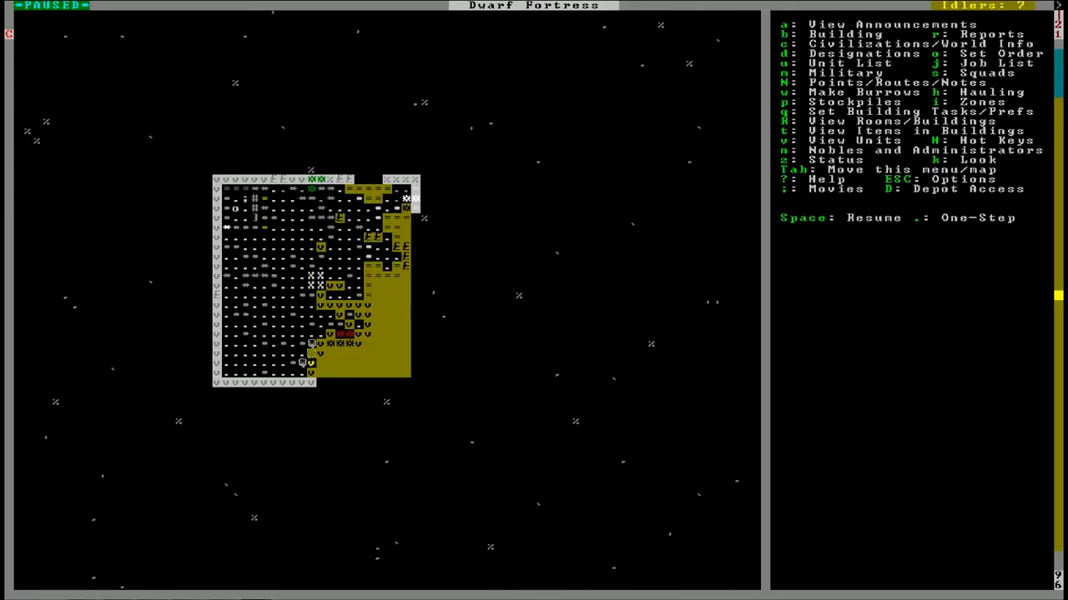
key("SPACE")
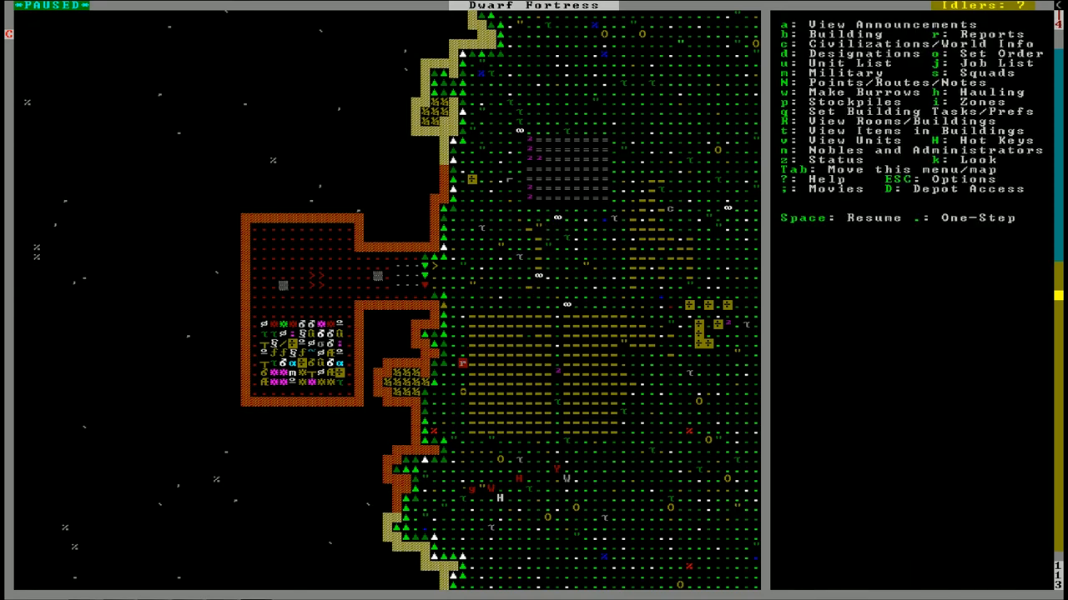
Return to the fortress level, pause, and start placing a Jeweler's Workshop near the top.
key("Space")
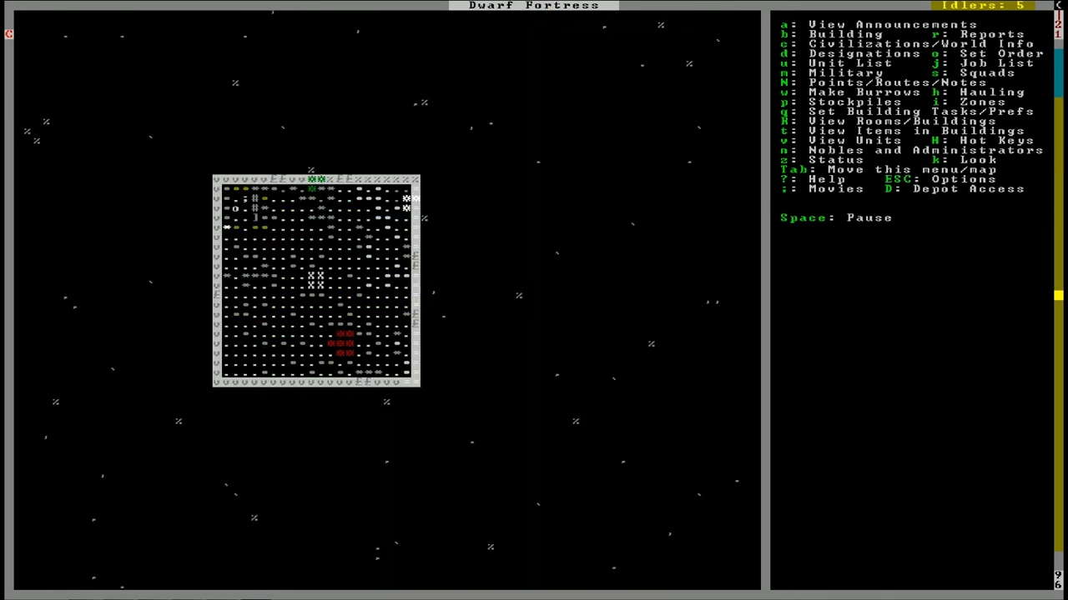
key("SPACE")
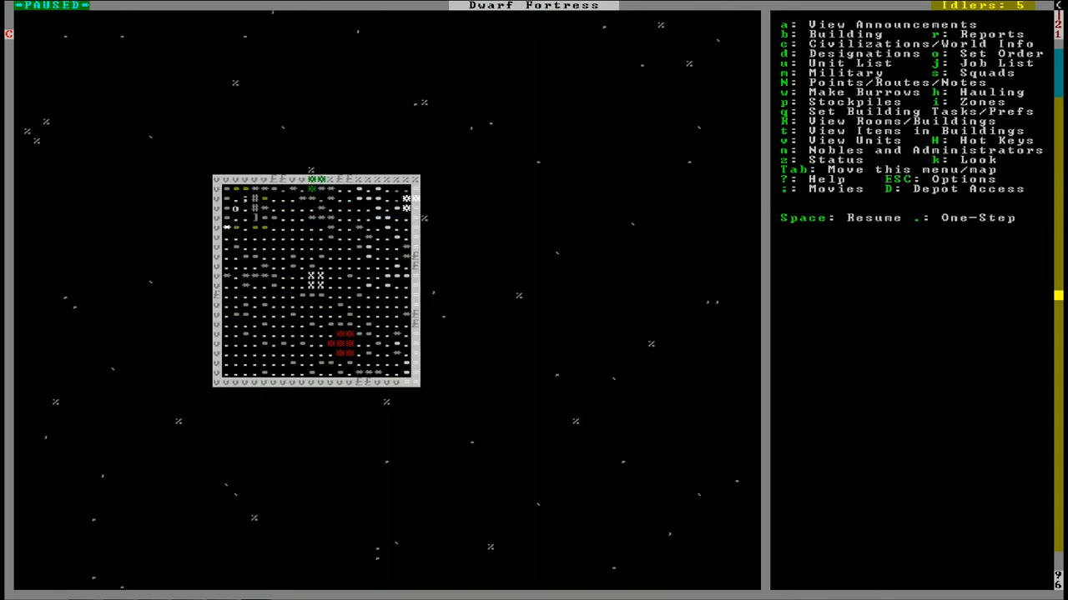
left_click(321, 250)
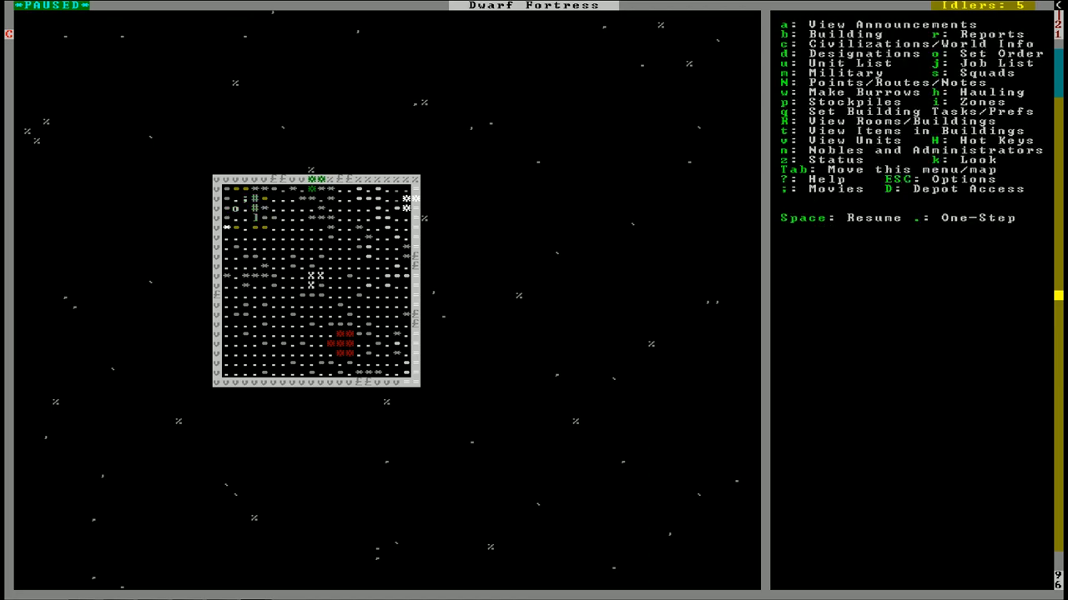
key("b")
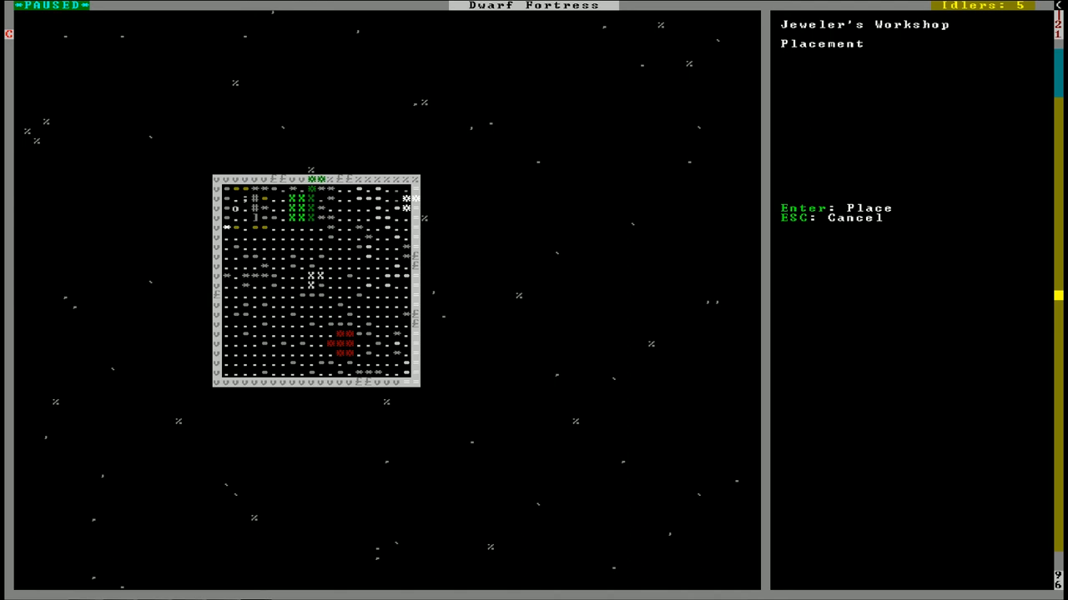
Place the Jeweler's Workshop and back out of the workshop and stockpile menus.
key("Enter")
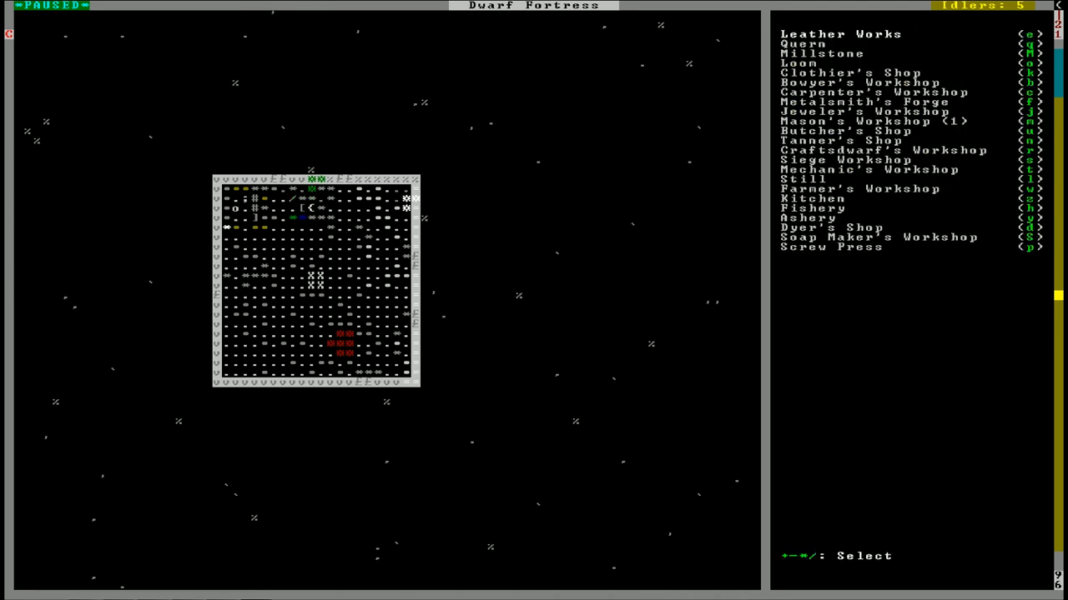
key("Escape")
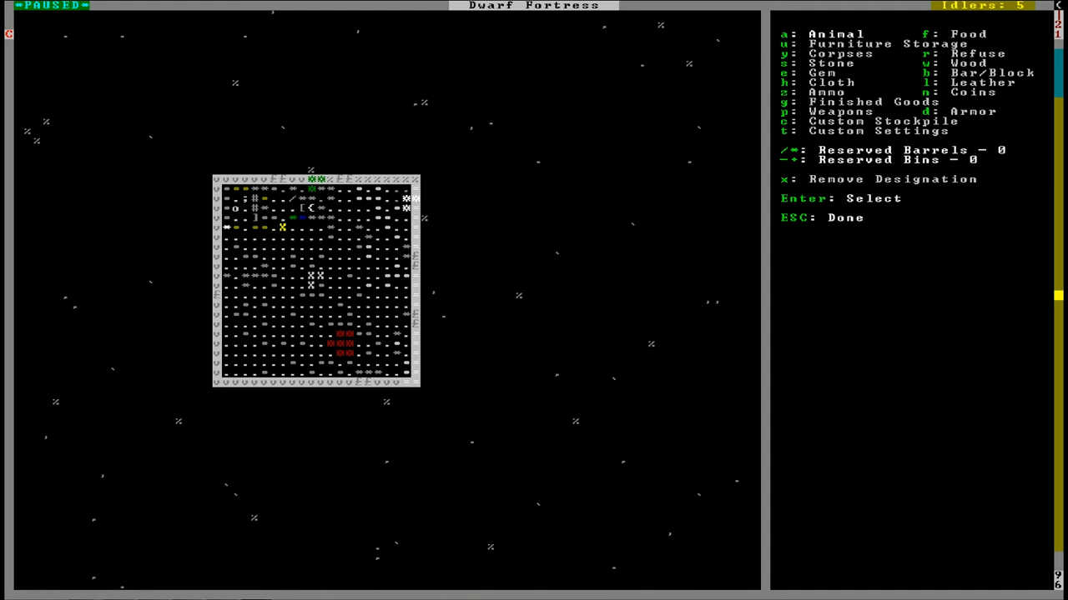
key("Escape")
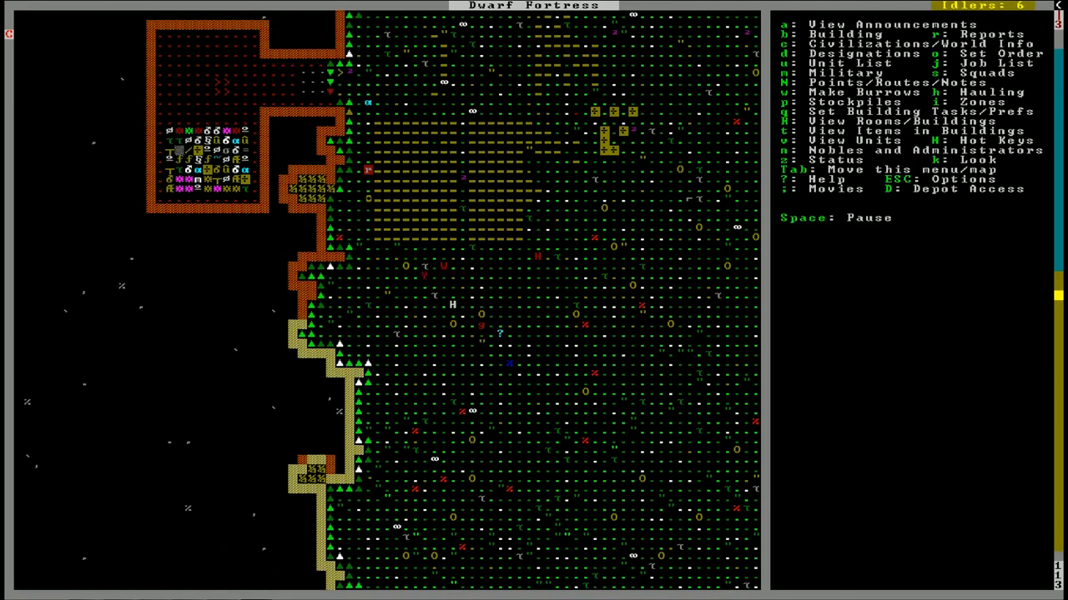
Add a pasture east of the first and assign the water buffalo calf.
key("Space")
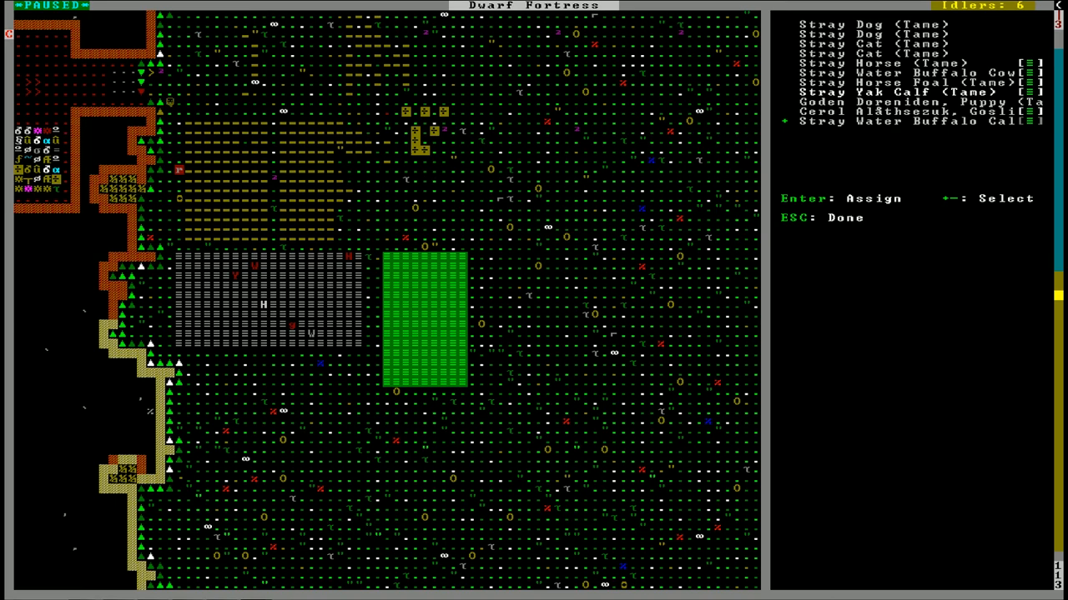
key("up")
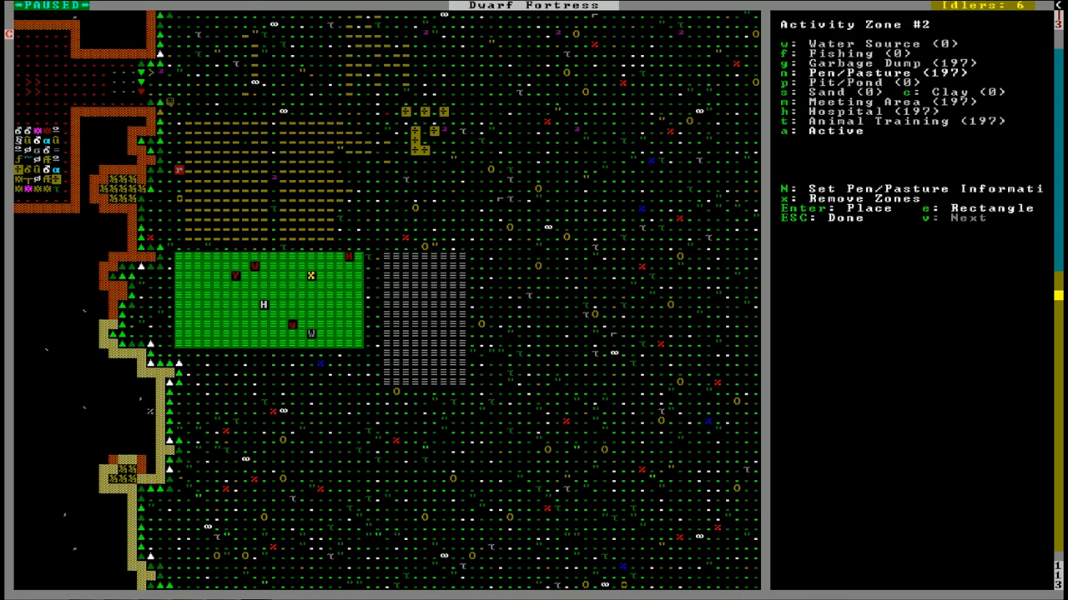
key("N")
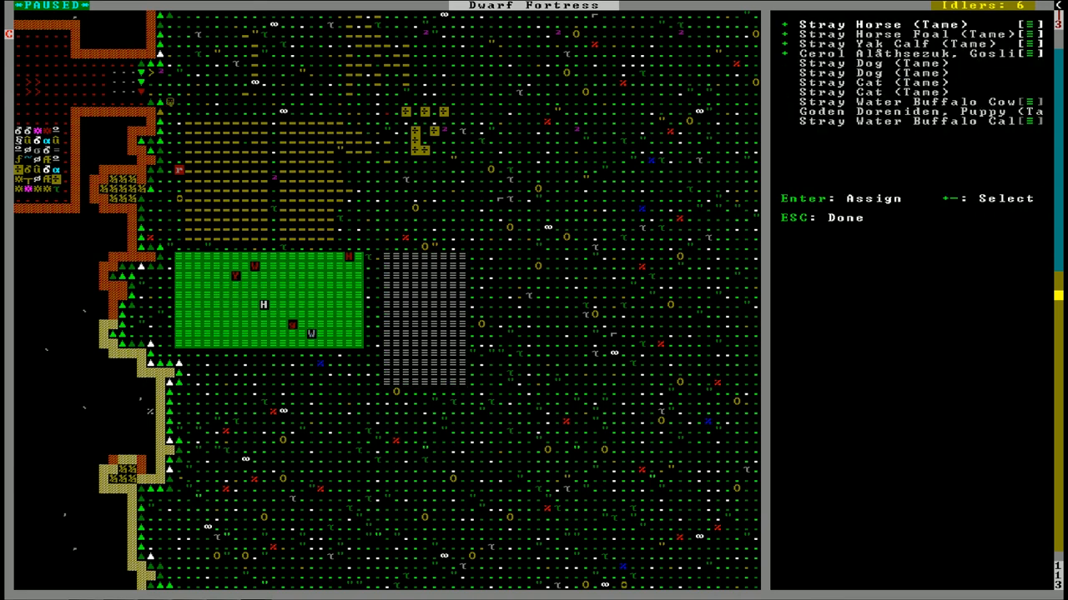